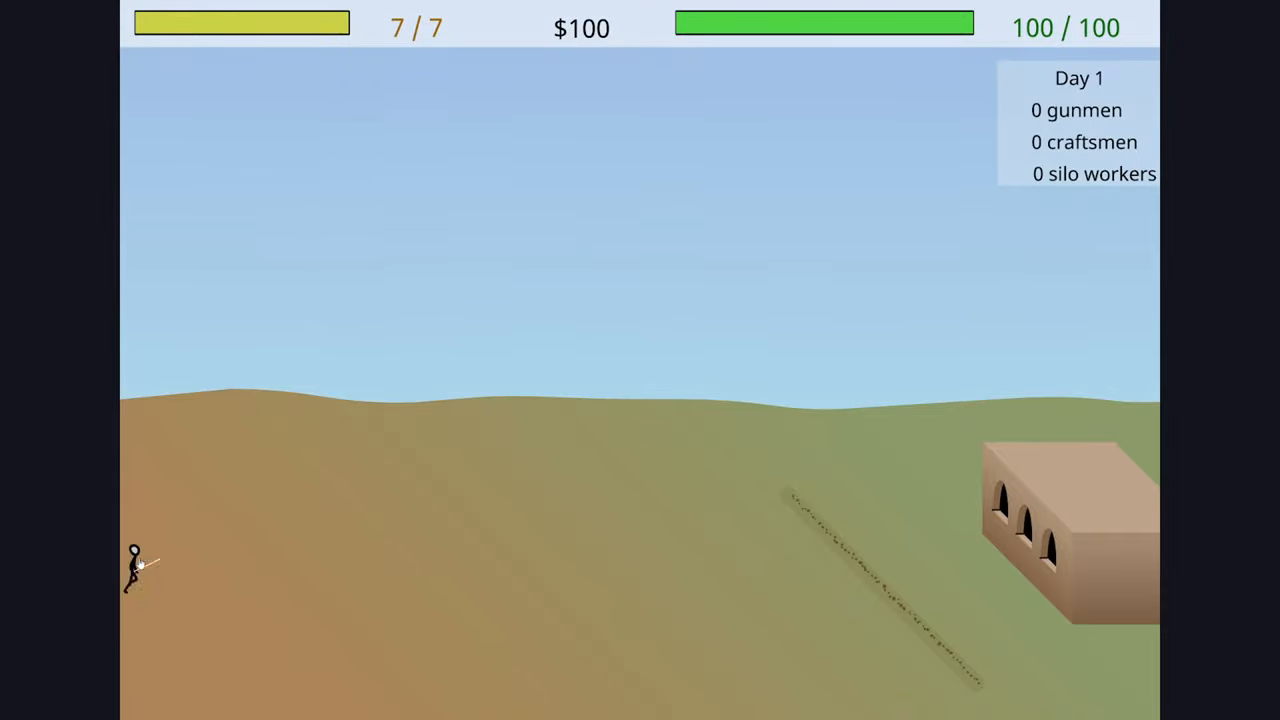
Shoot down day-1 attackers, earning $1600, and review the Clip size, Repair and Gunman upgrades
left_click(132, 564)
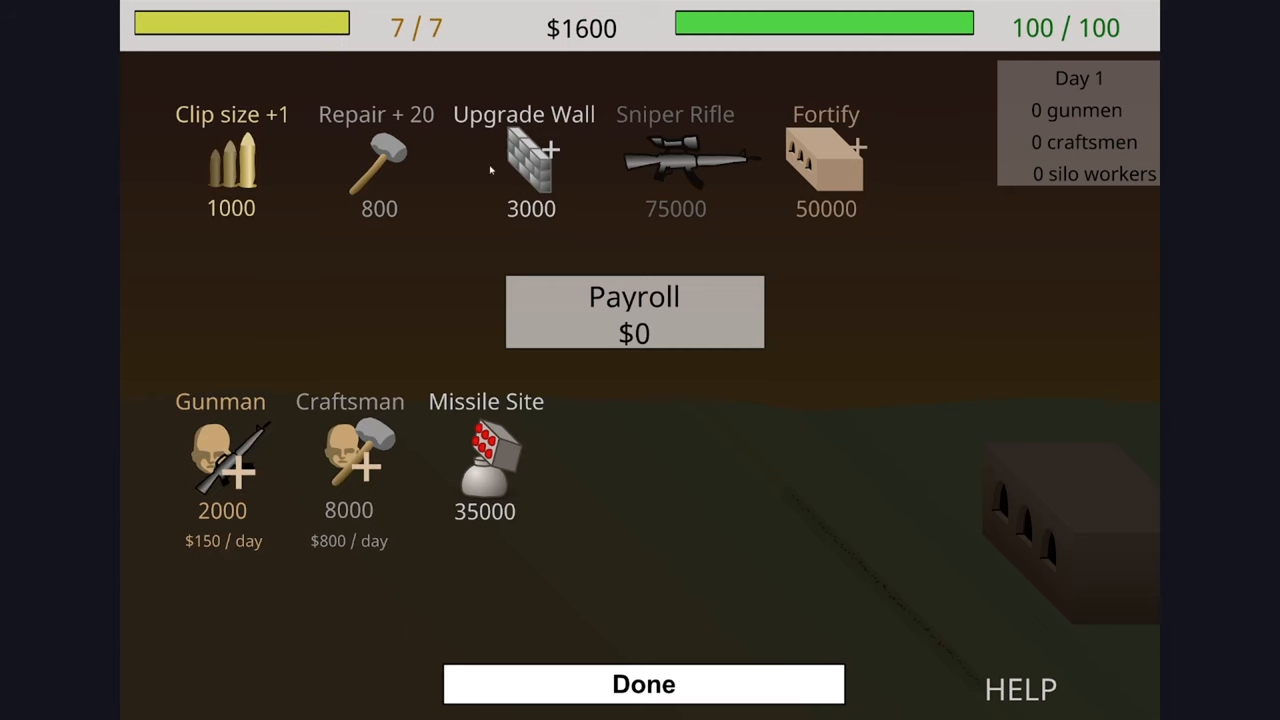
mouse_move(264, 206)
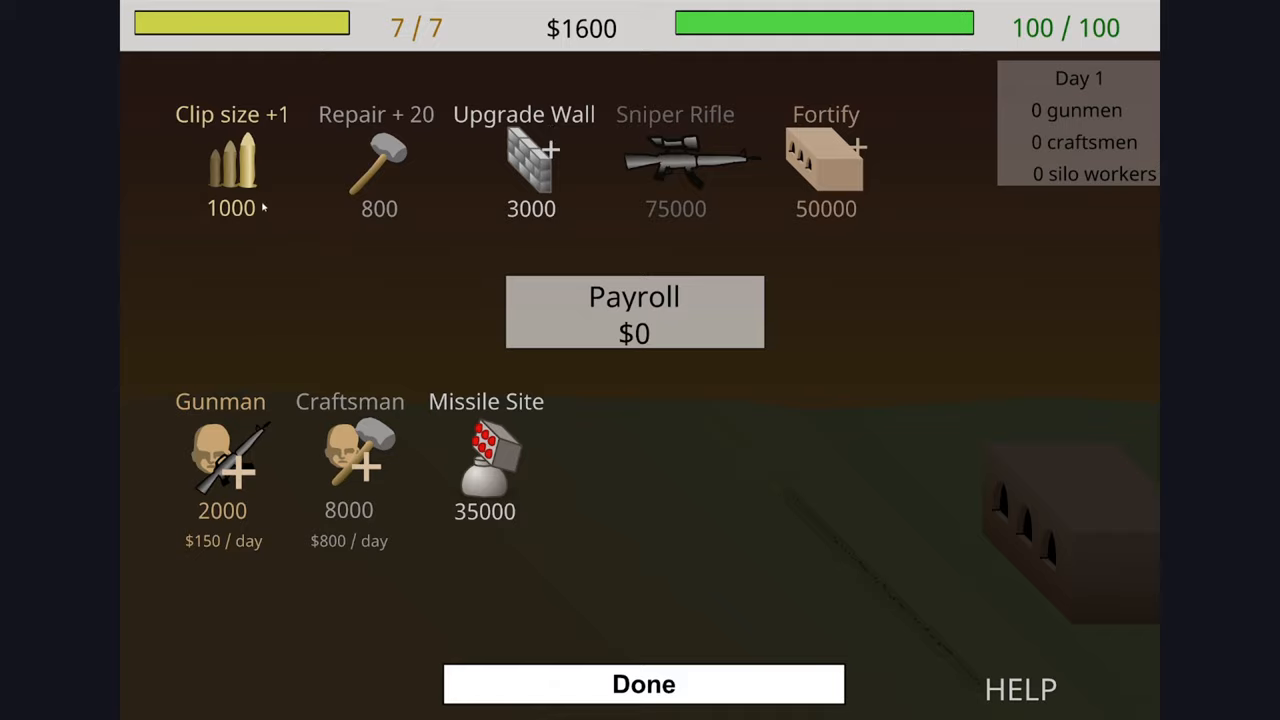
left_click(644, 684)
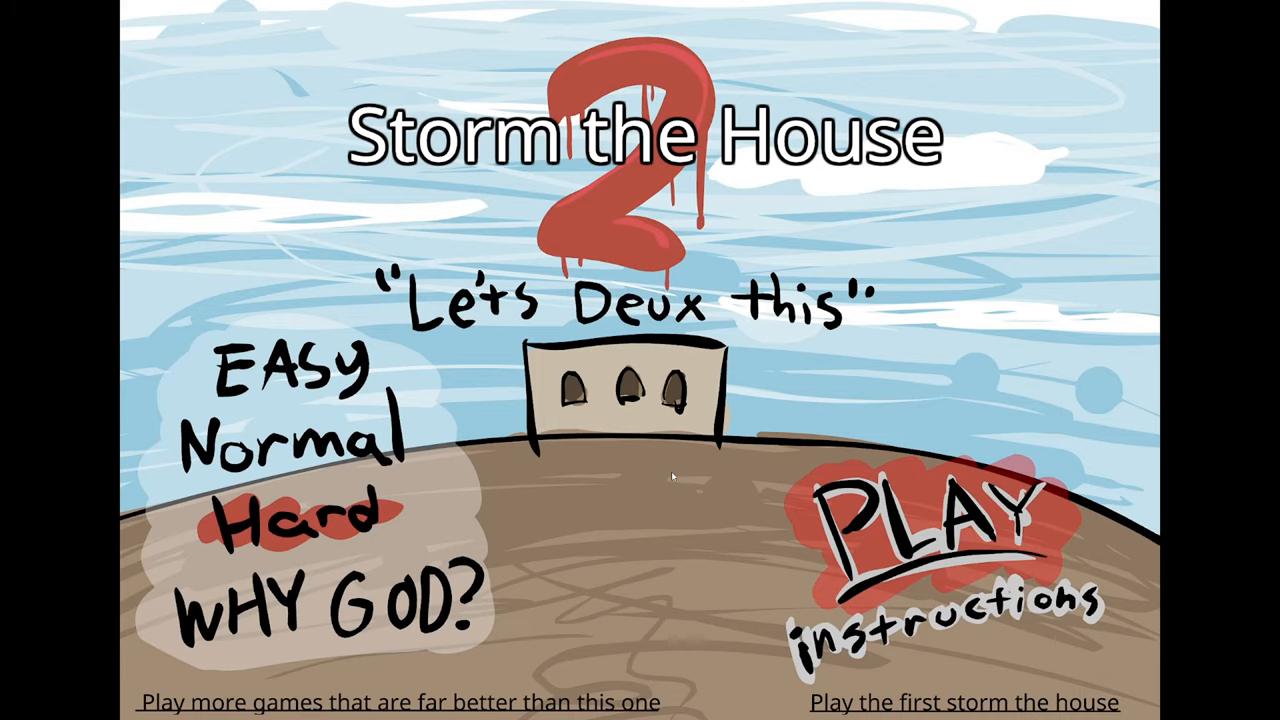
Start a Storm the House 2 game and browse the day-8 gun and gunman shop
left_click(930, 530)
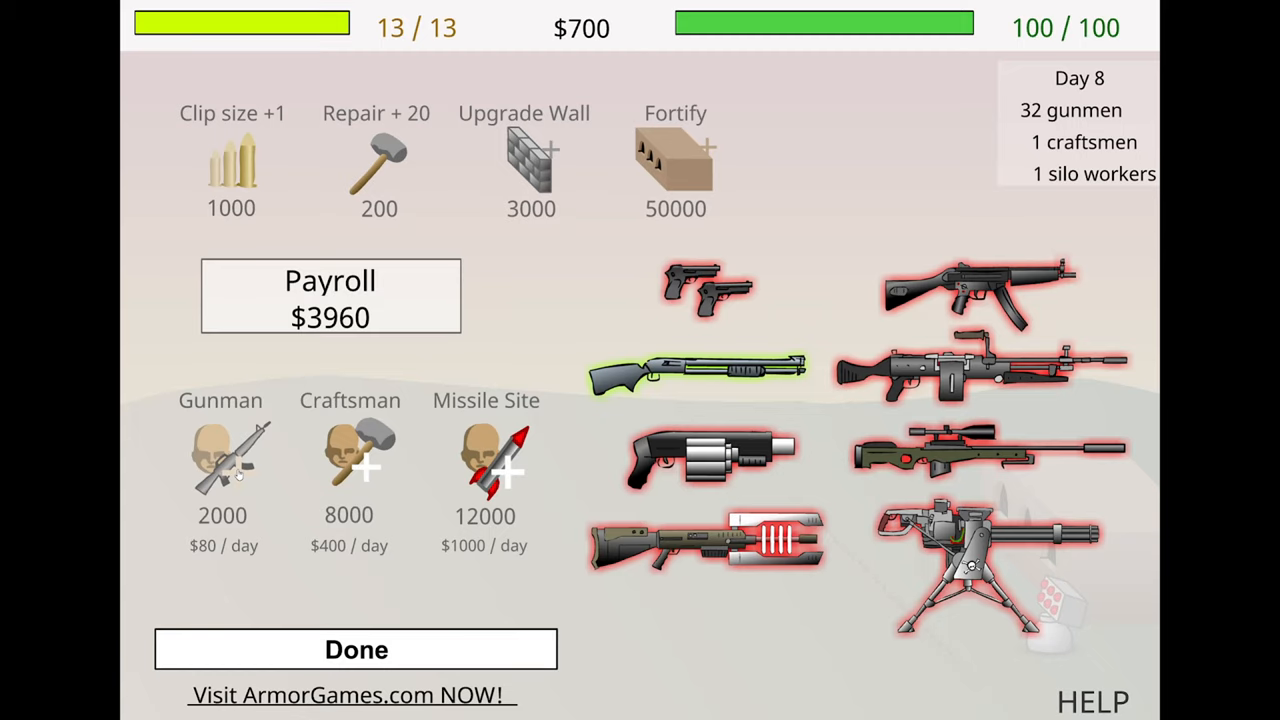
left_click(356, 648)
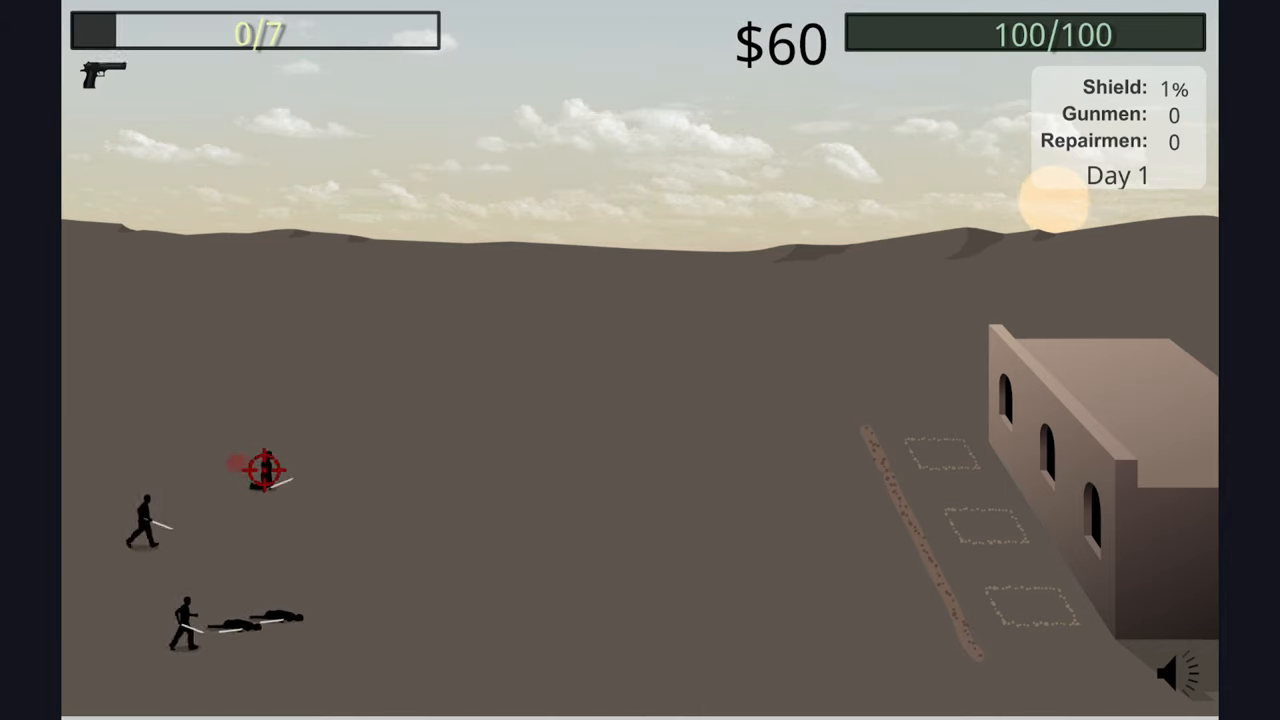
Buy the Shield Generator tower on day 9, raising the house shield to 20%
left_click(262, 468)
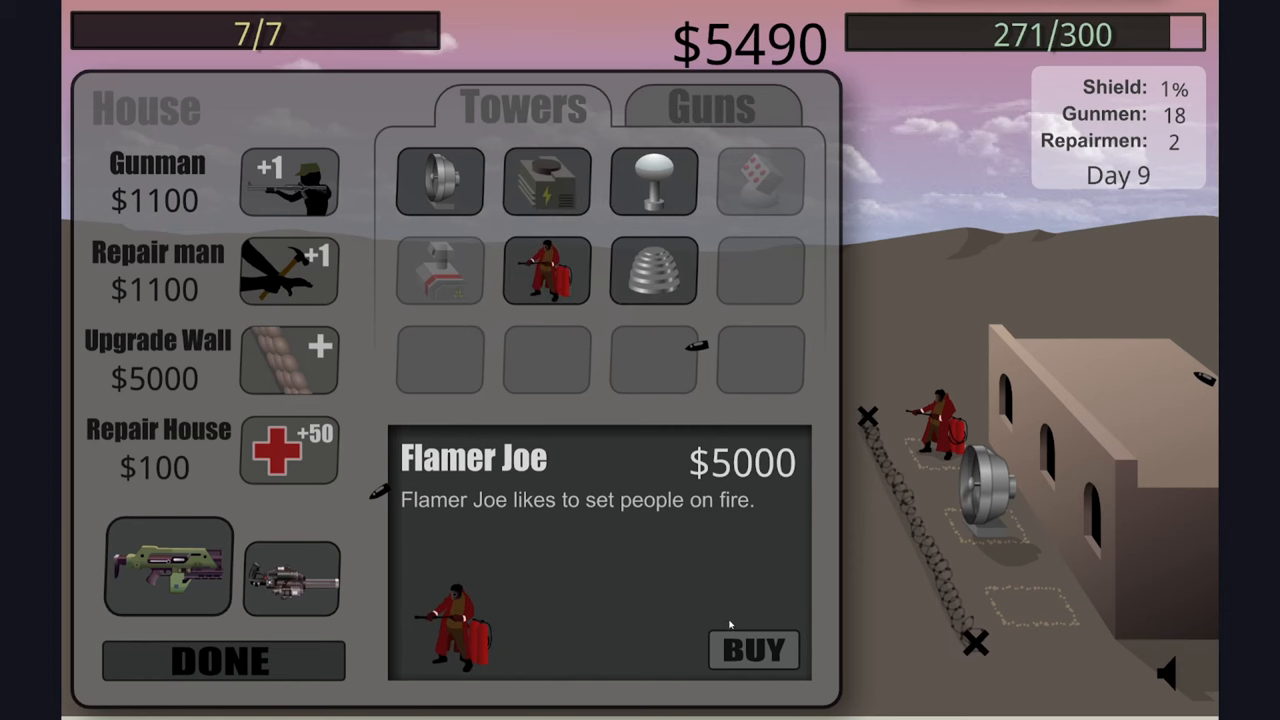
left_click(752, 648)
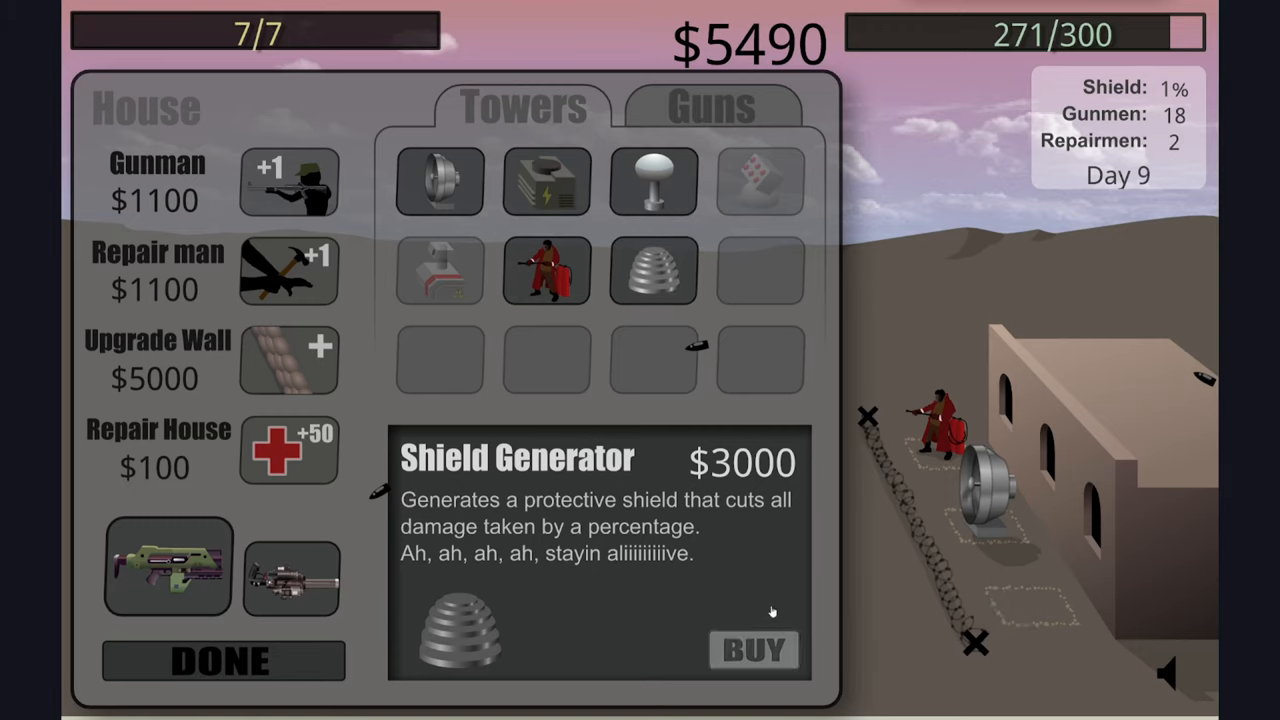
left_click(752, 648)
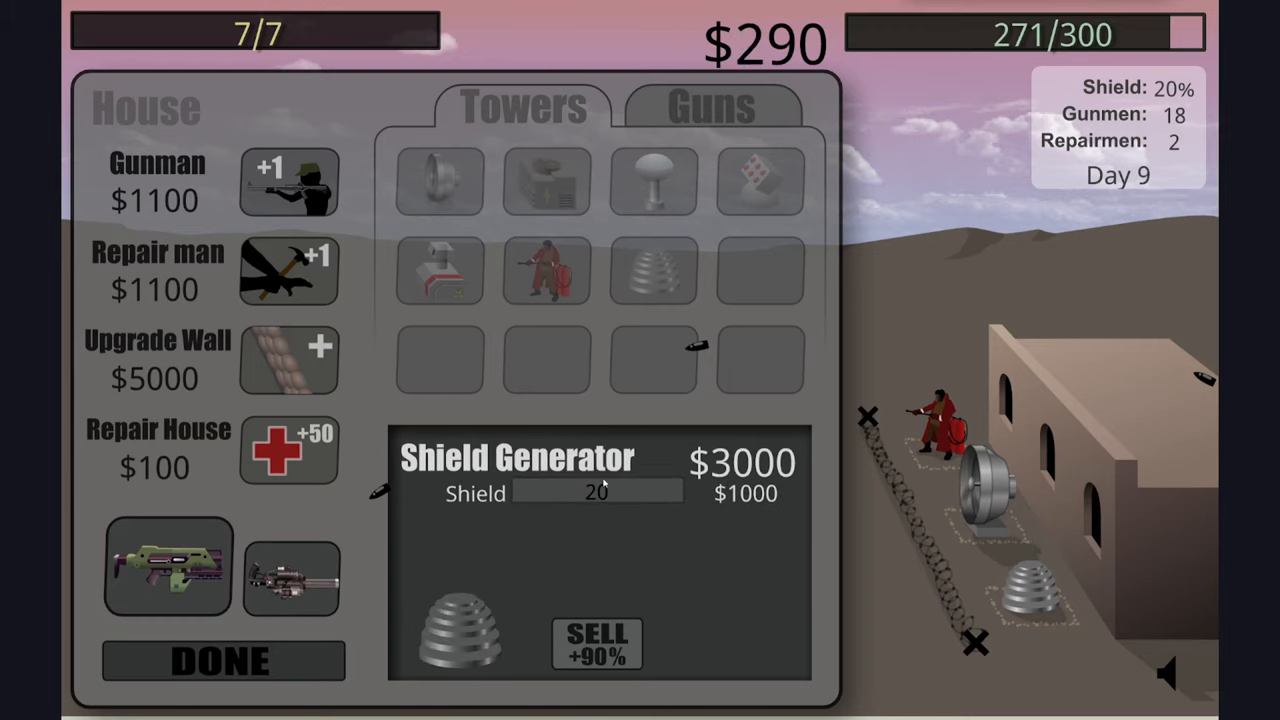
left_click(222, 660)
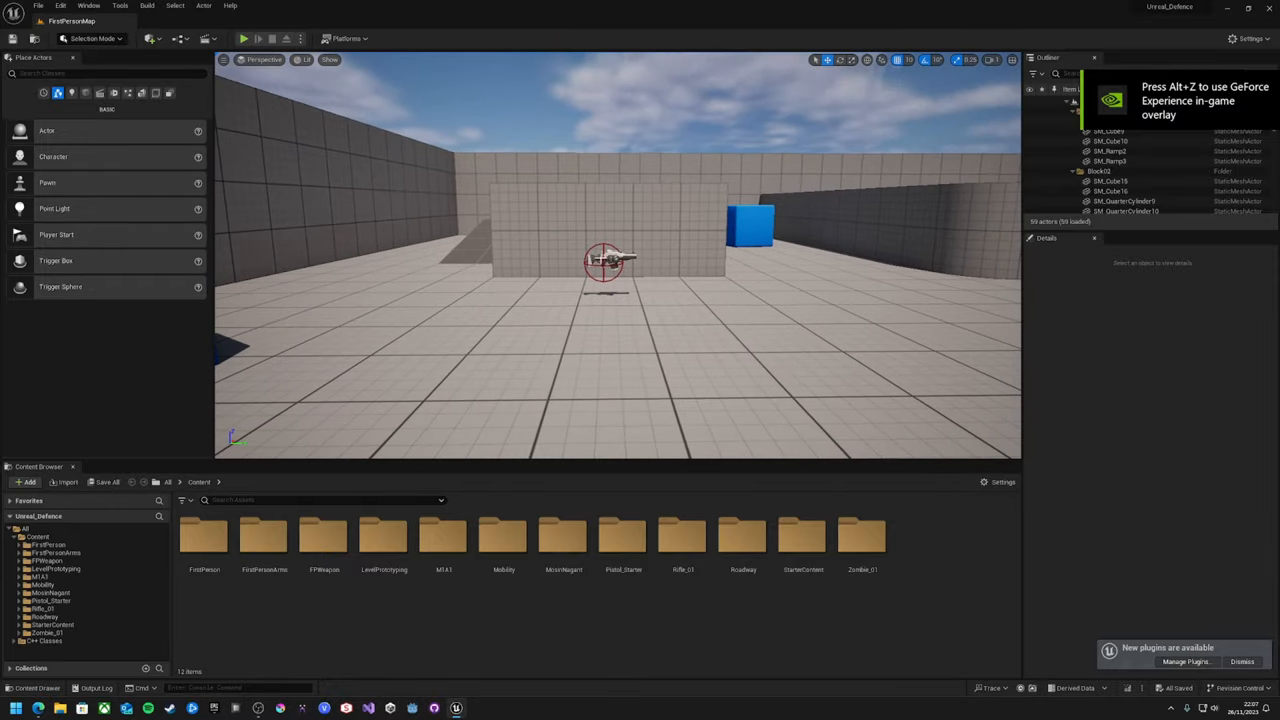
mouse_move(540, 236)
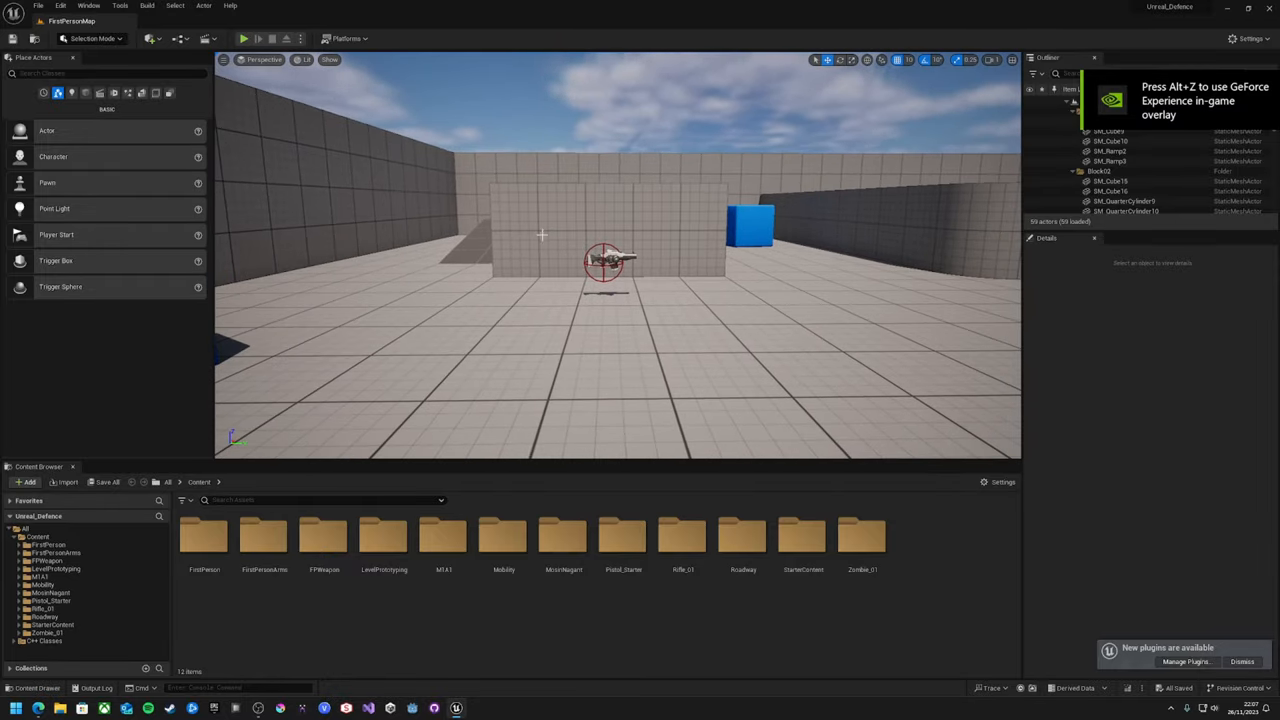
Show the FirstPersonMap viewport, then scroll through Humble Bundle's software bundle list
left_click(244, 38)
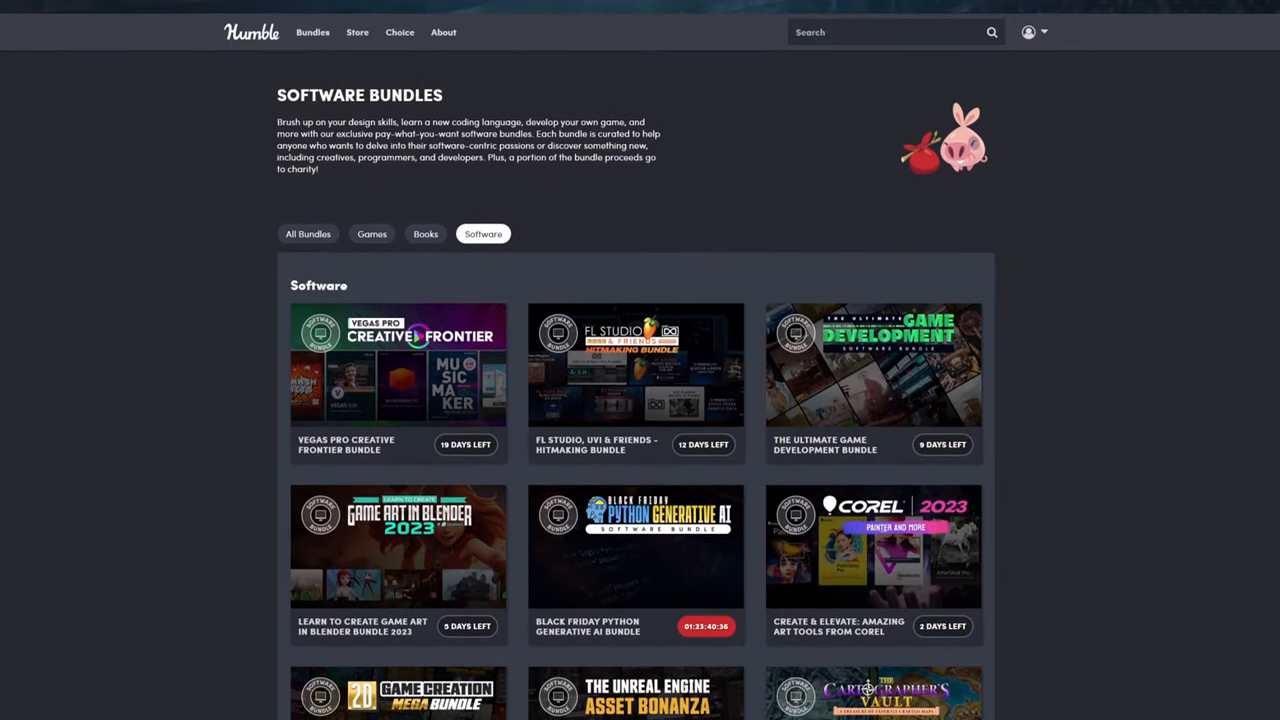
scroll("down", 3)
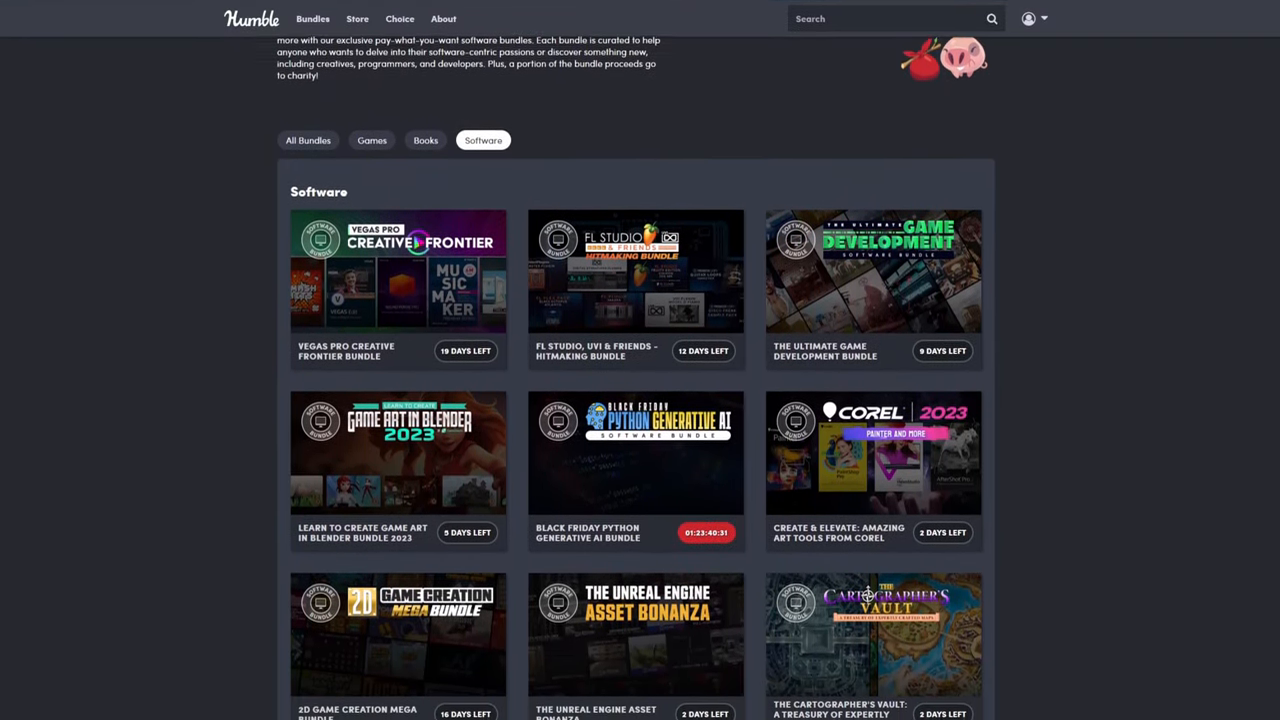
scroll("down", 3)
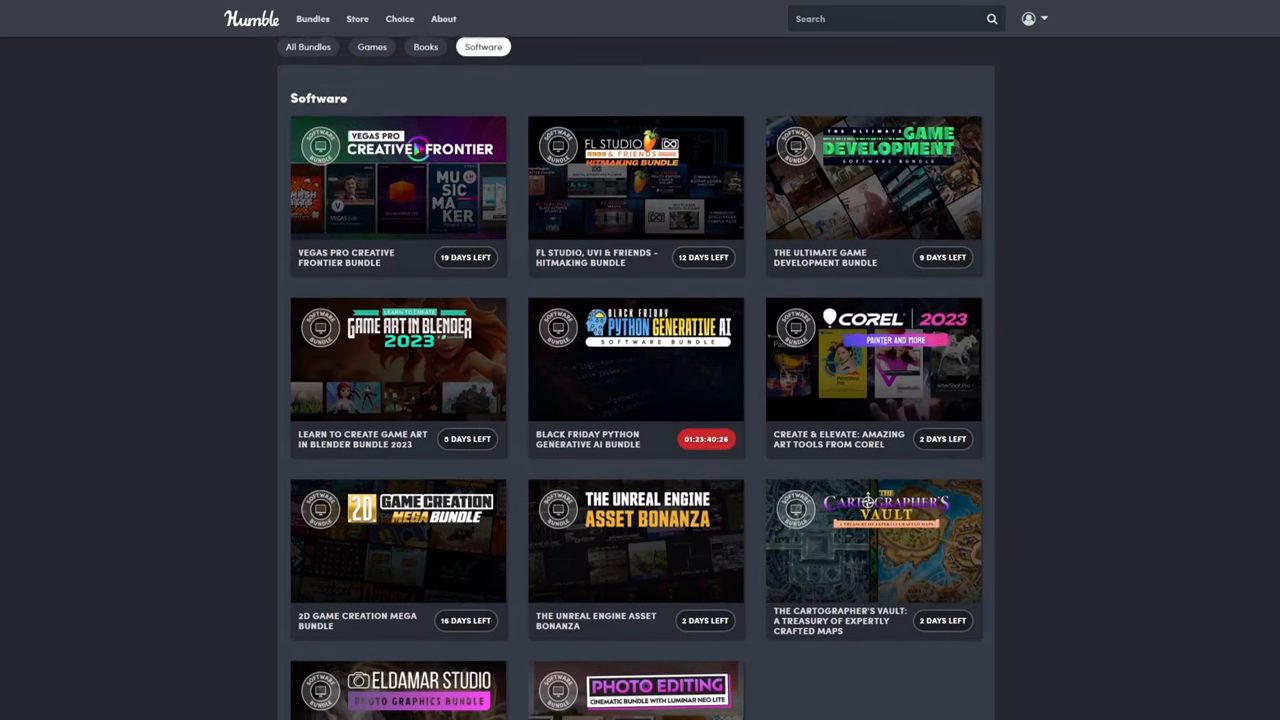
scroll("down", 3)
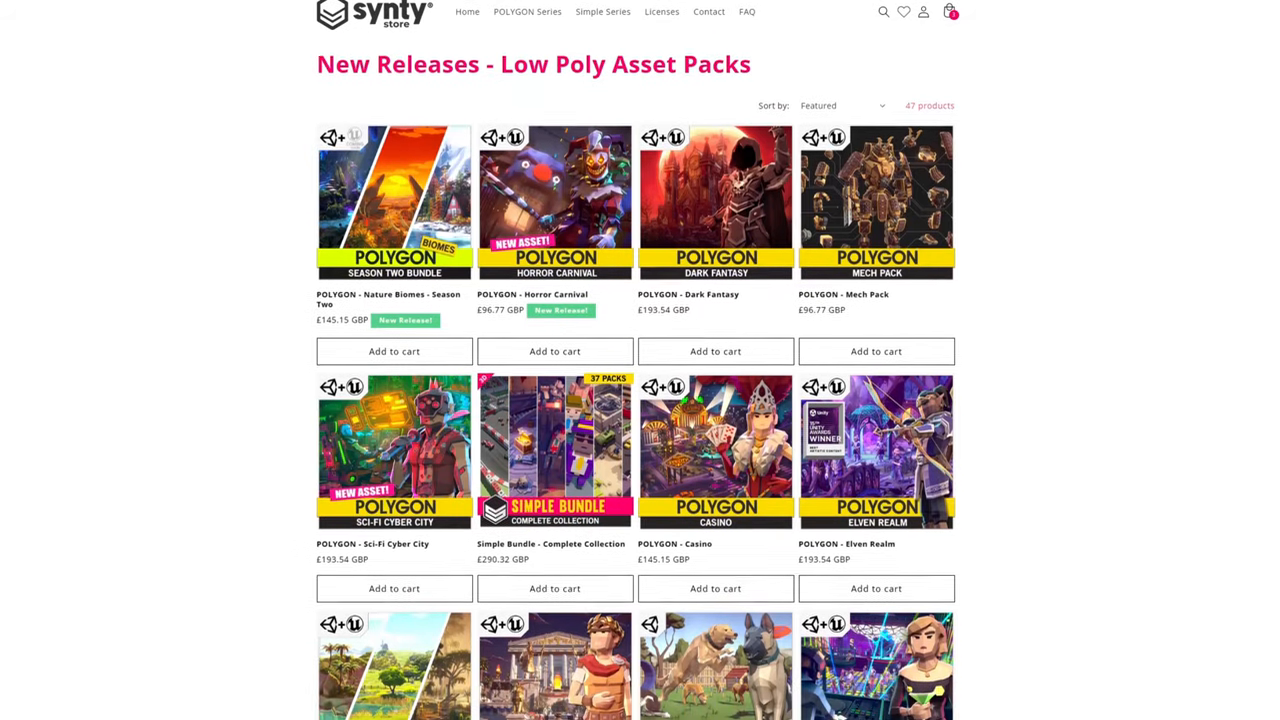
scroll("down", 3)
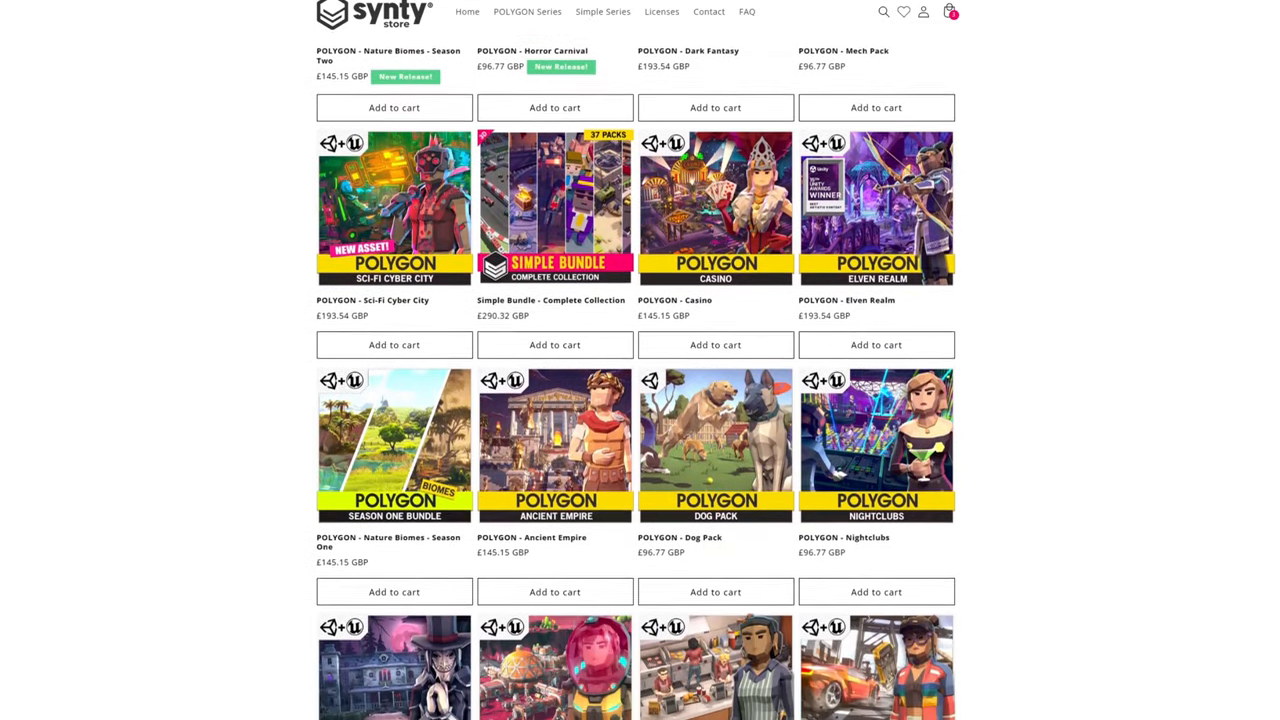
scroll("down", 3)
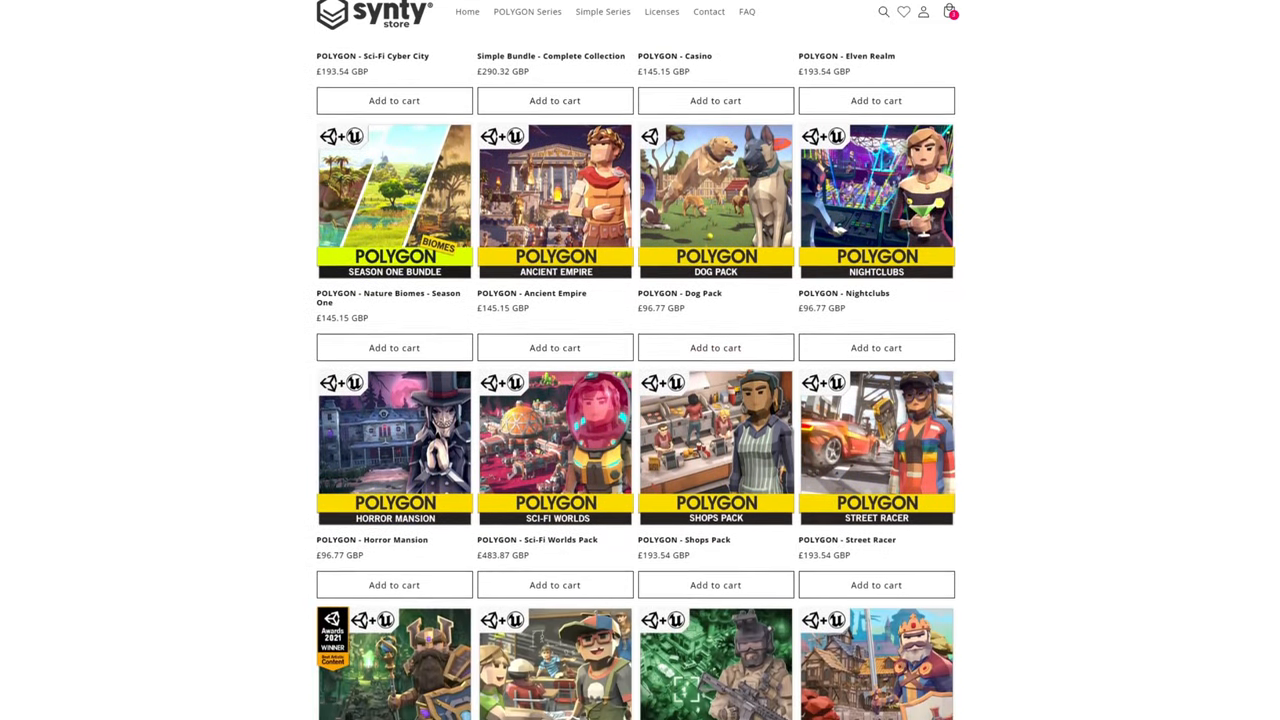
scroll("down", 3)
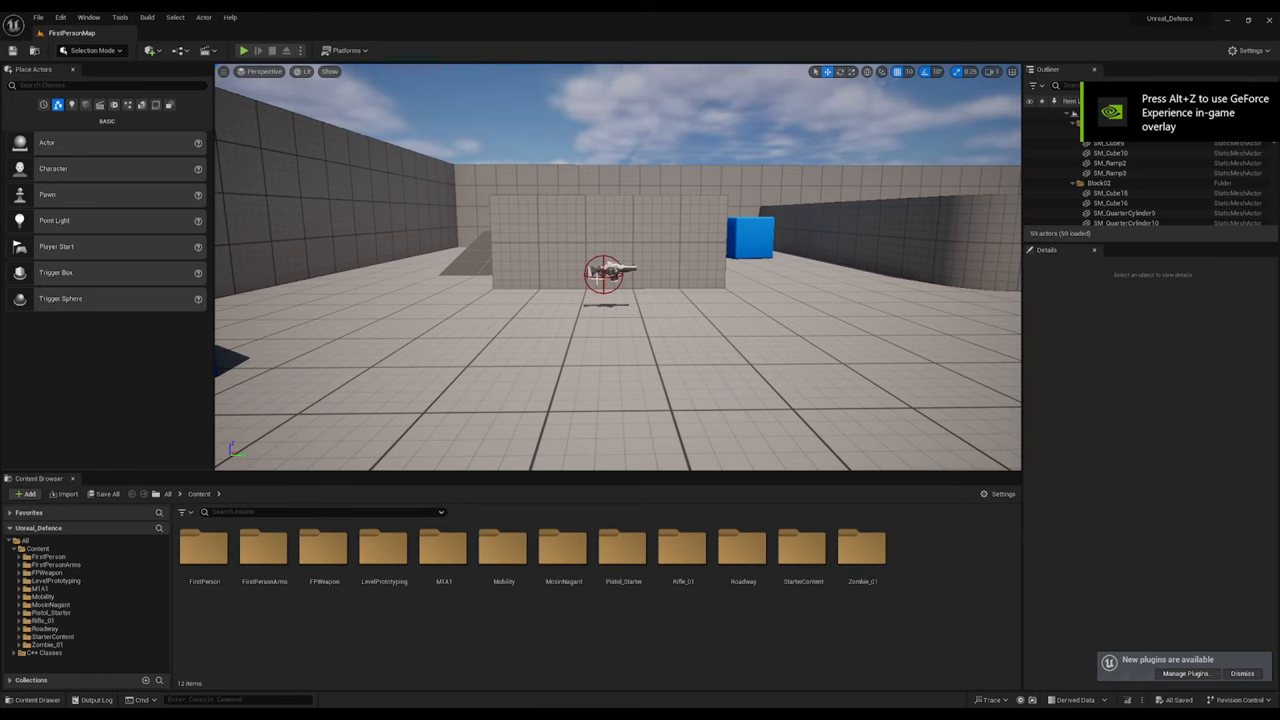
Play-test the level to see the weapon on the floor, then stop the session
left_click(244, 50)
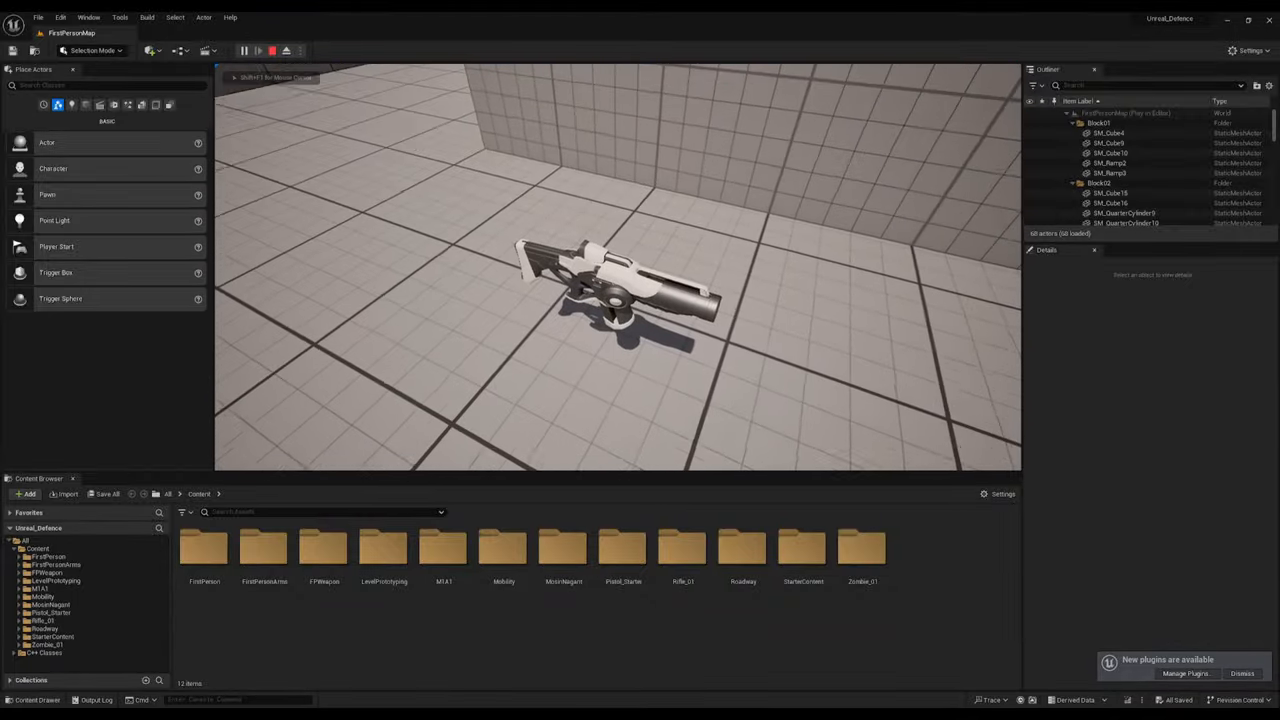
left_click(244, 50)
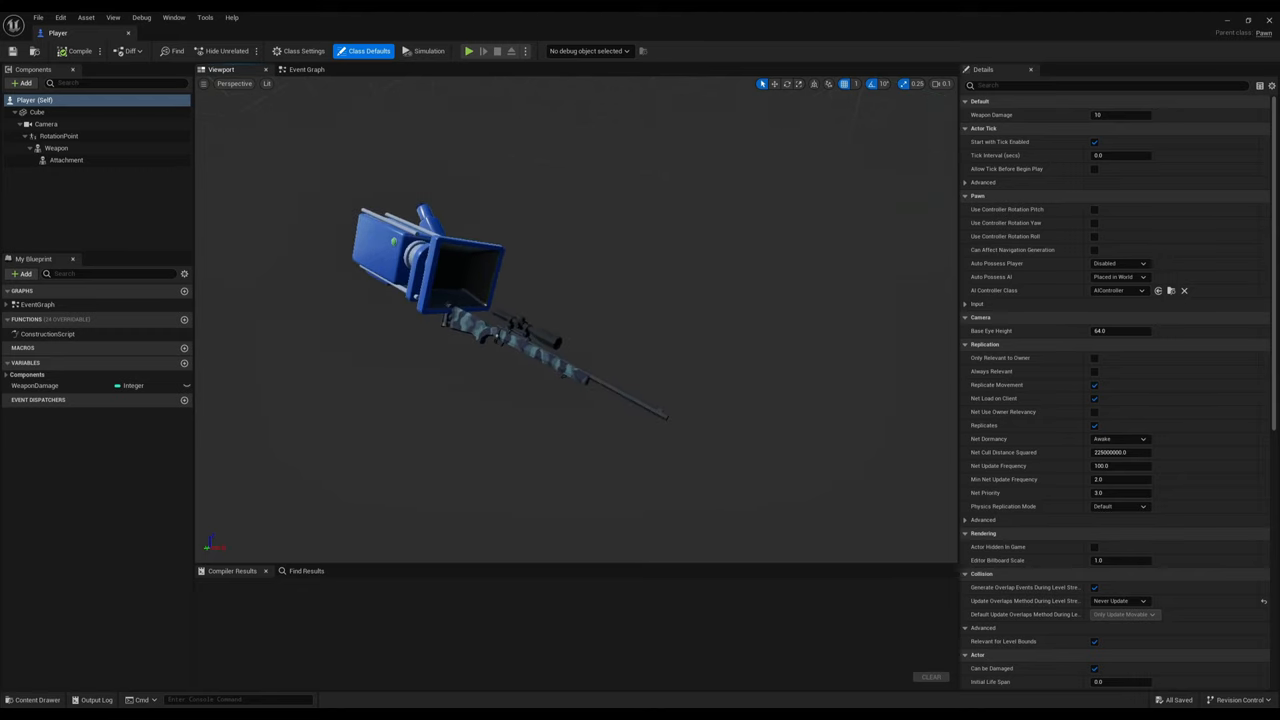
Rotate the weapon's parent component, inspect the turret in 3D and return to the Event Graph
left_click(58, 136)
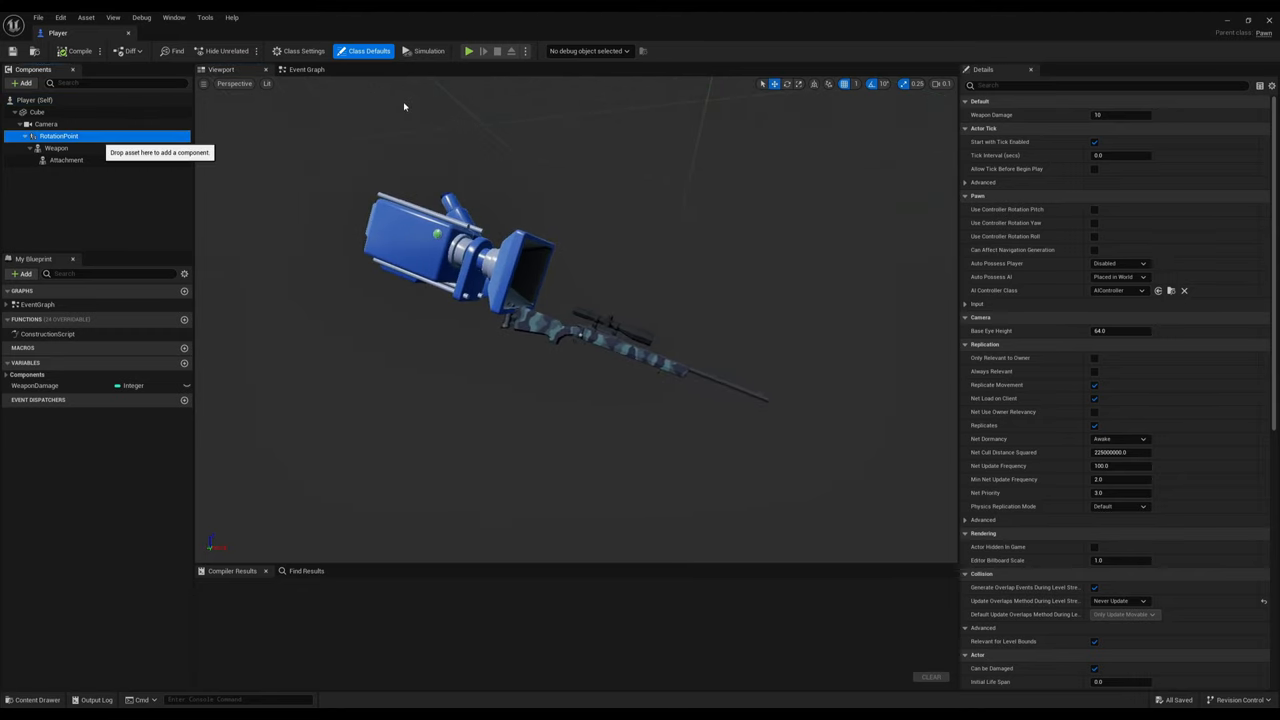
left_click(58, 136)
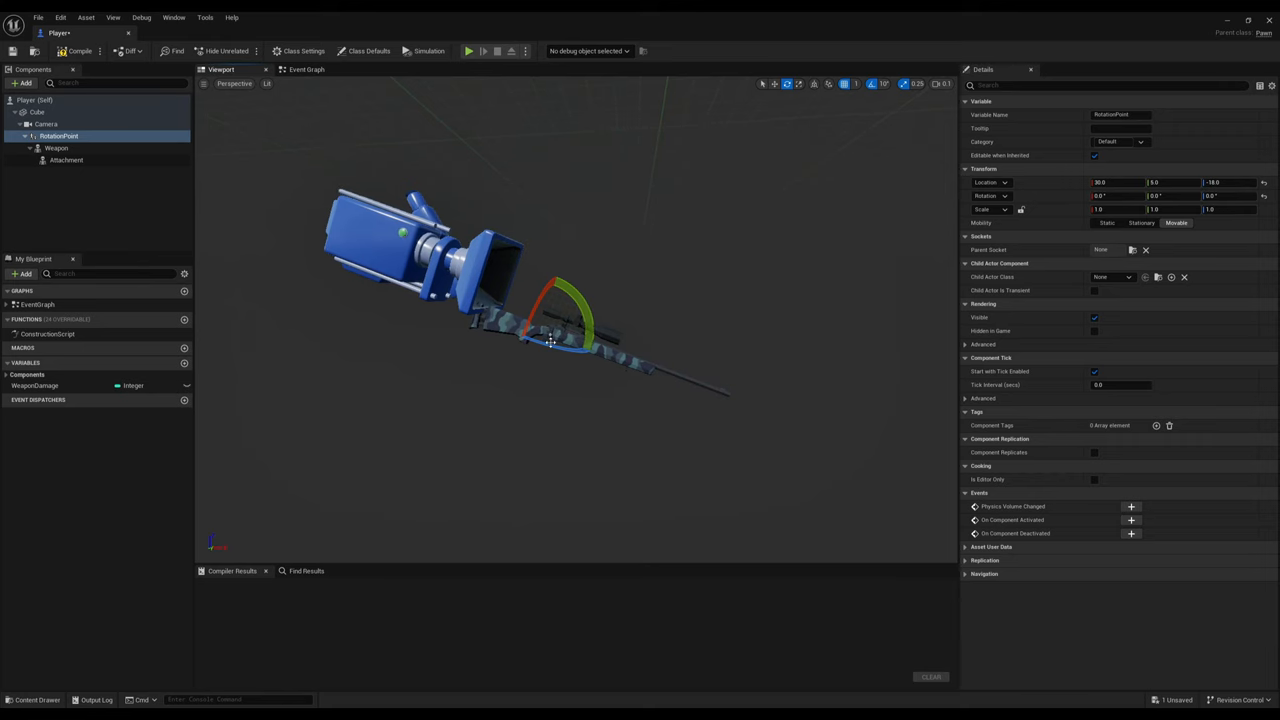
left_click(56, 148)
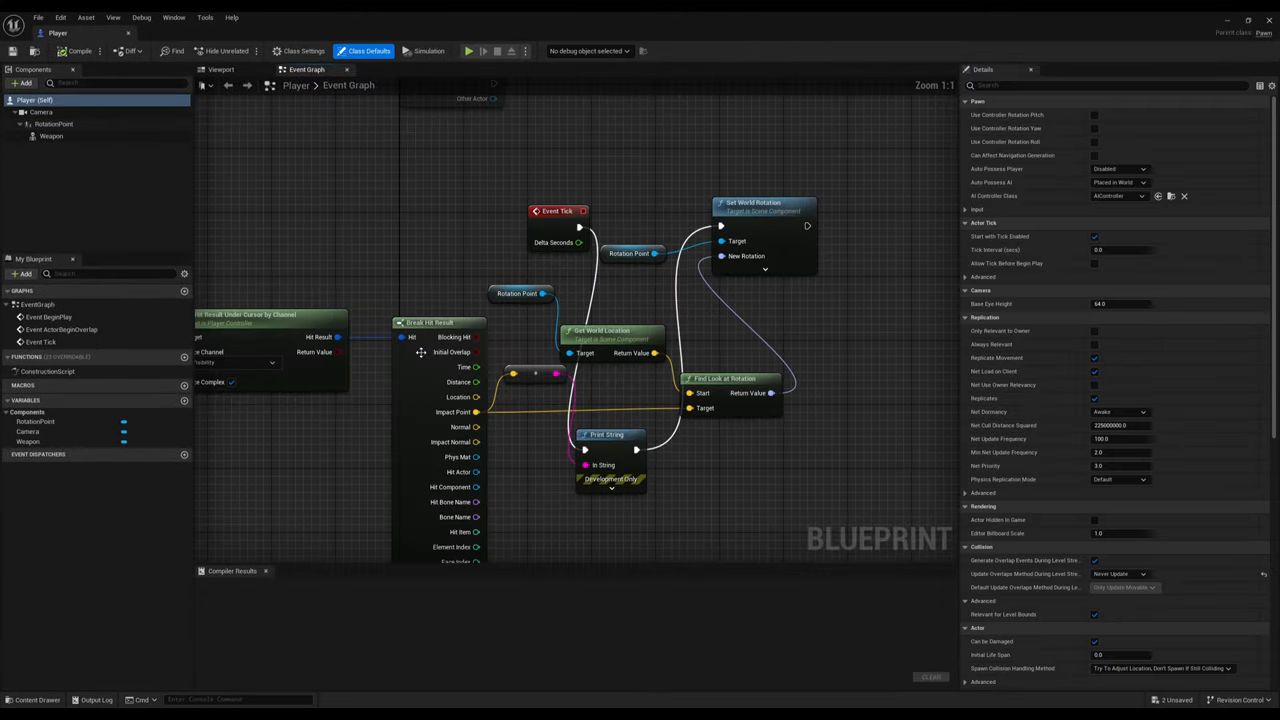
left_click(220, 68)
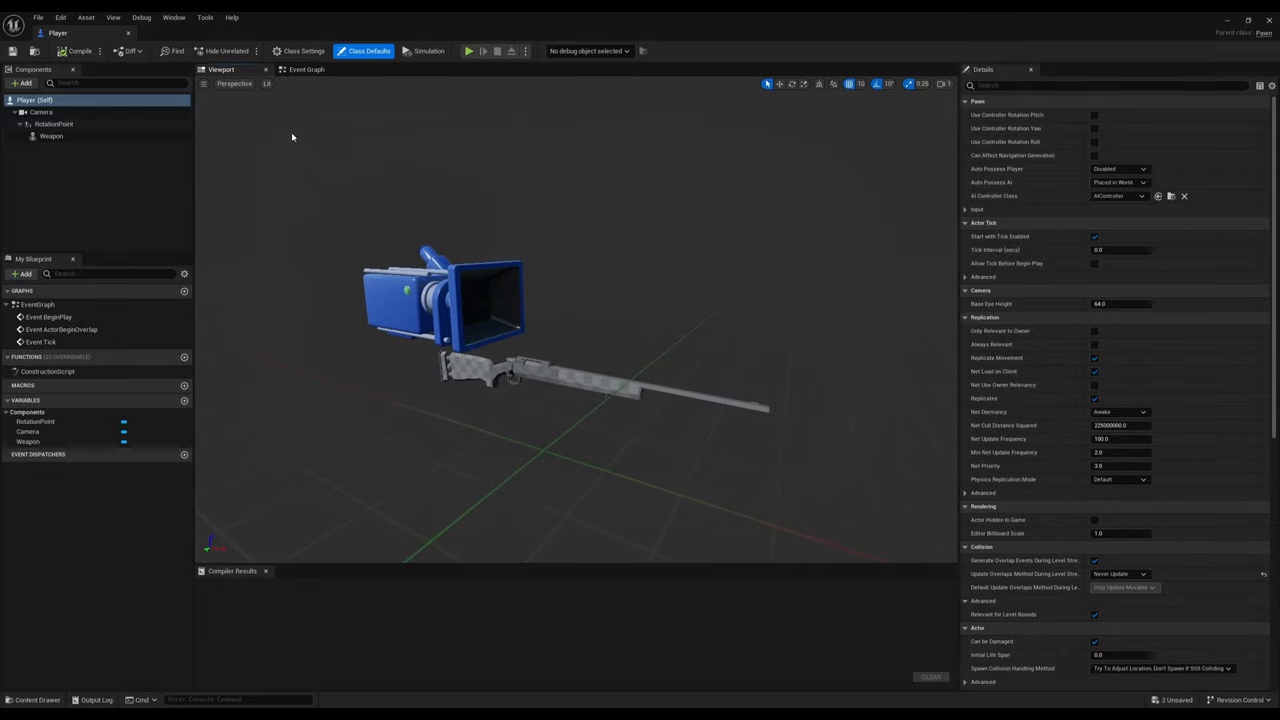
left_click(306, 68)
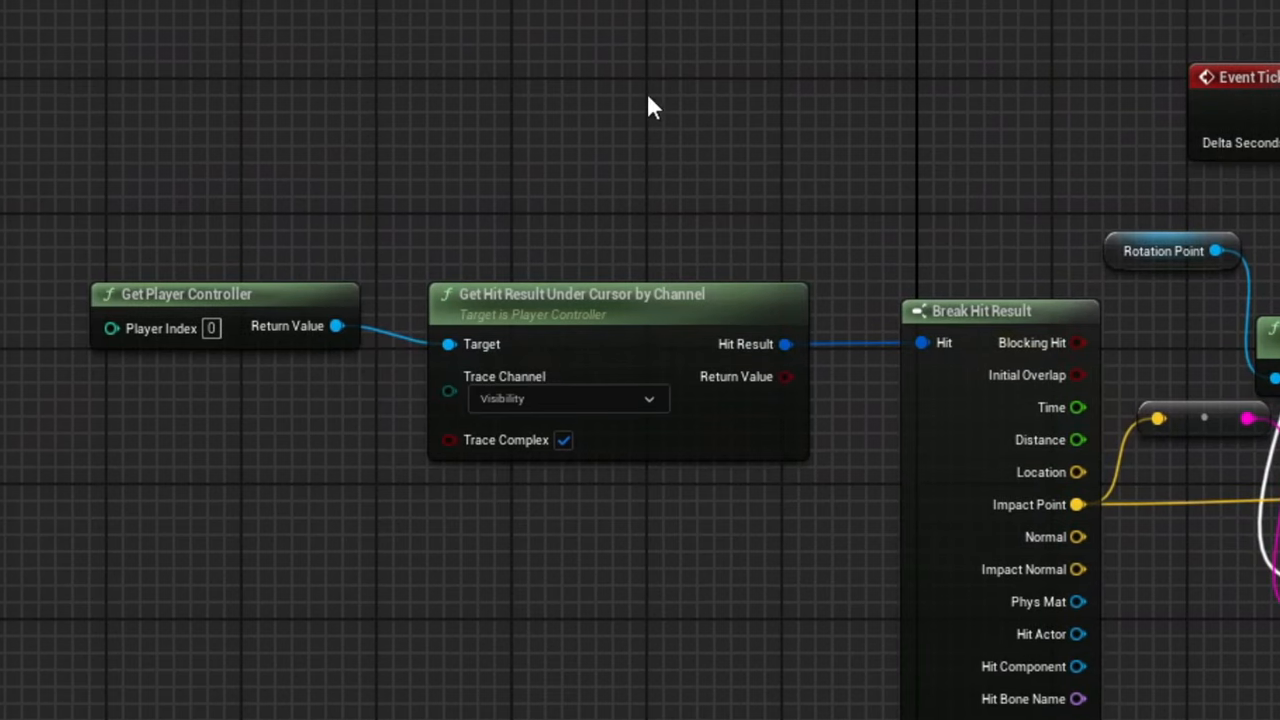
mouse_move(1208, 418)
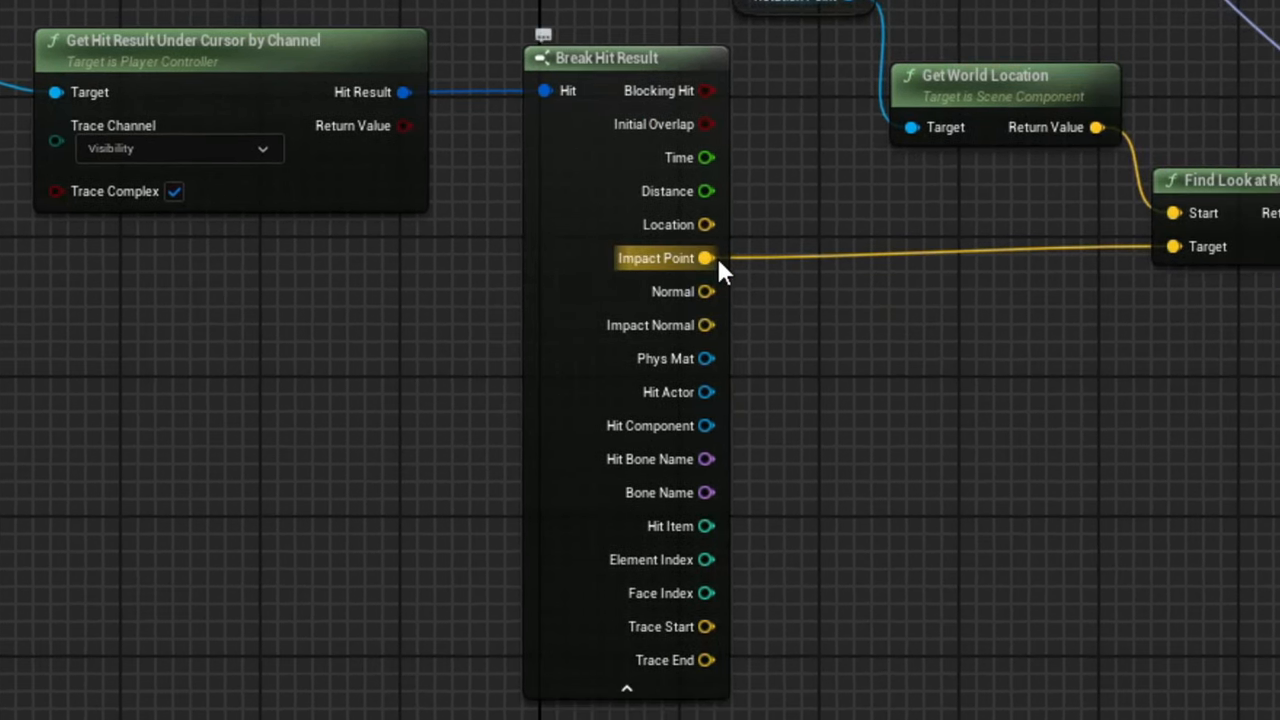
mouse_move(1060, 56)
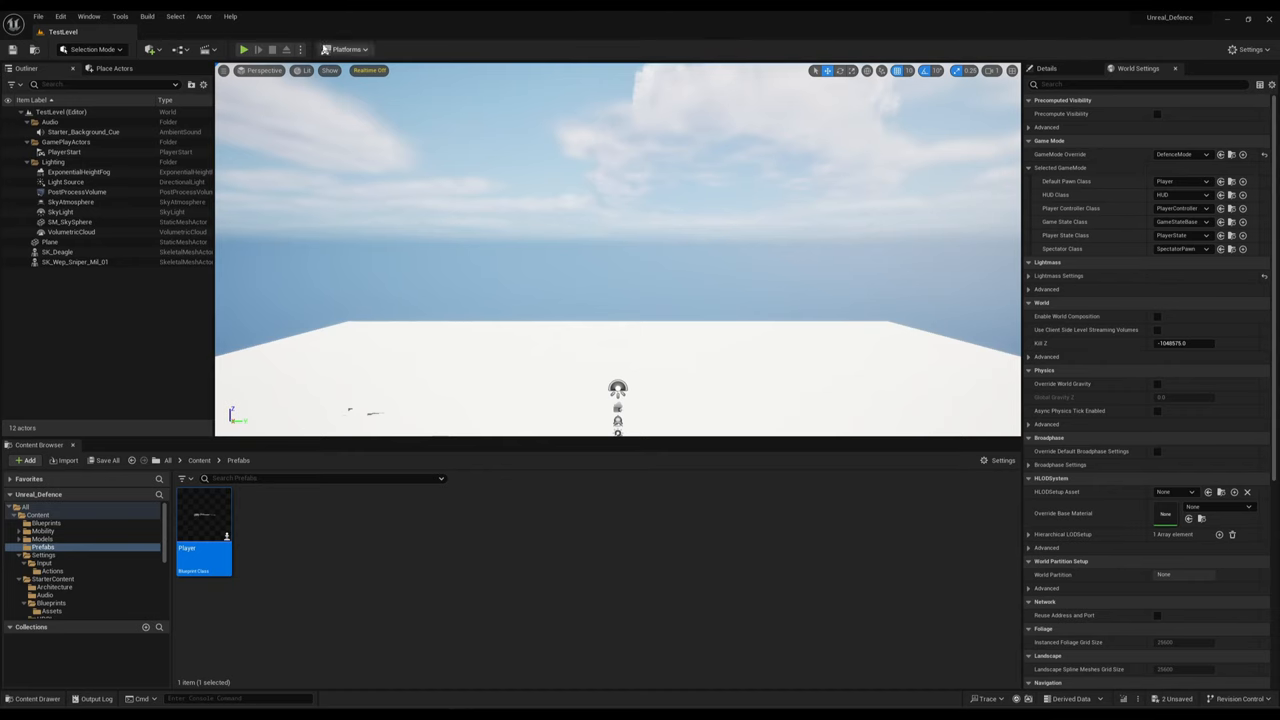
Place a Blocking Volume and drag road, bridge, brick house and tent meshes into the level
left_click(244, 48)
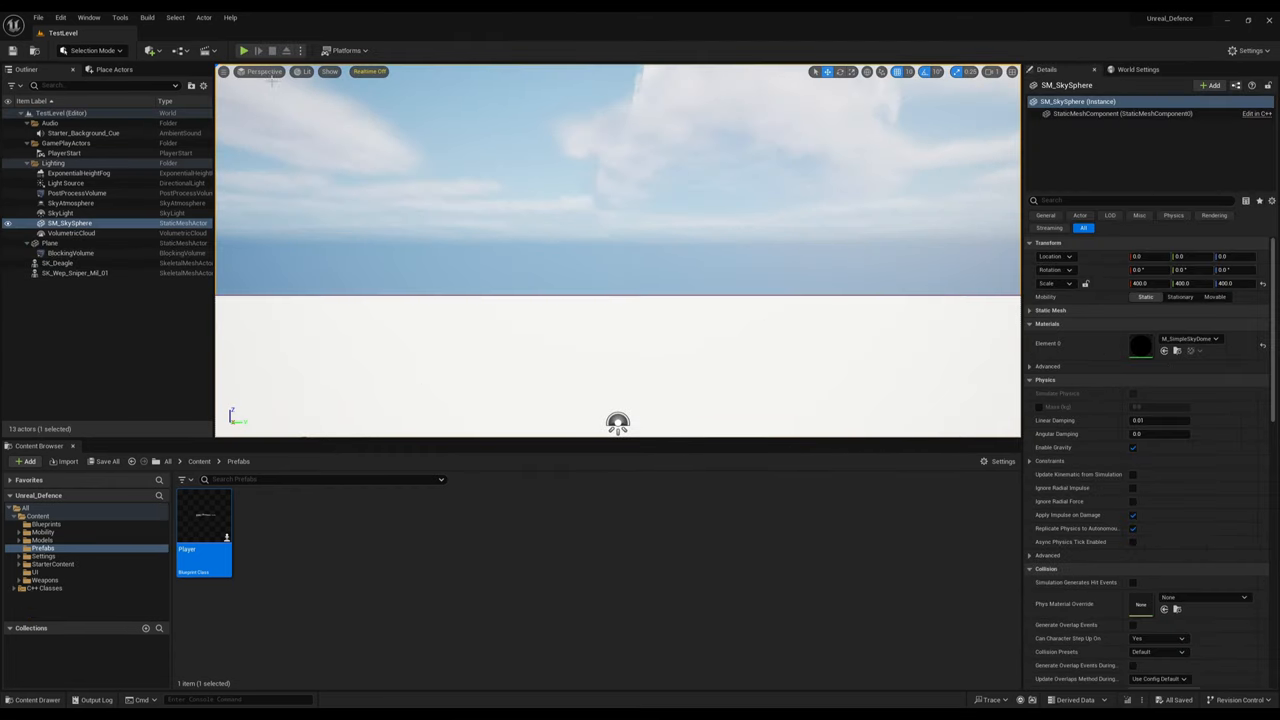
mouse_move(244, 50)
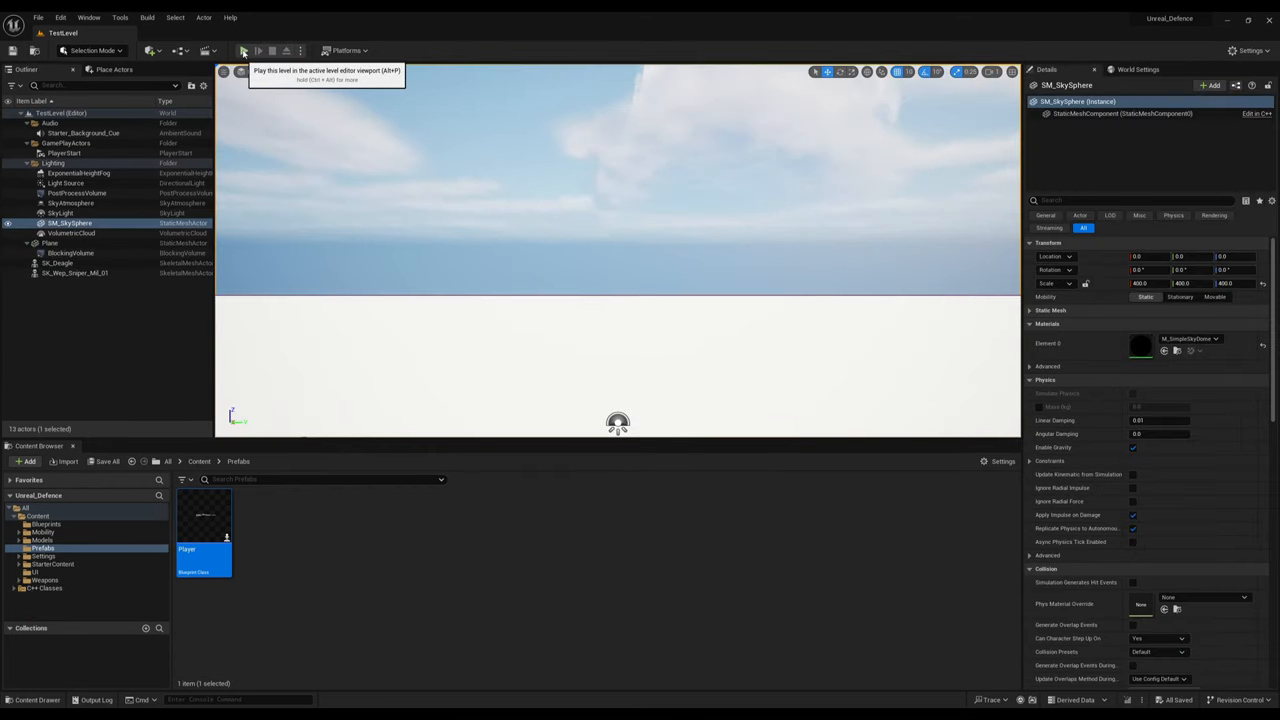
left_click(70, 252)
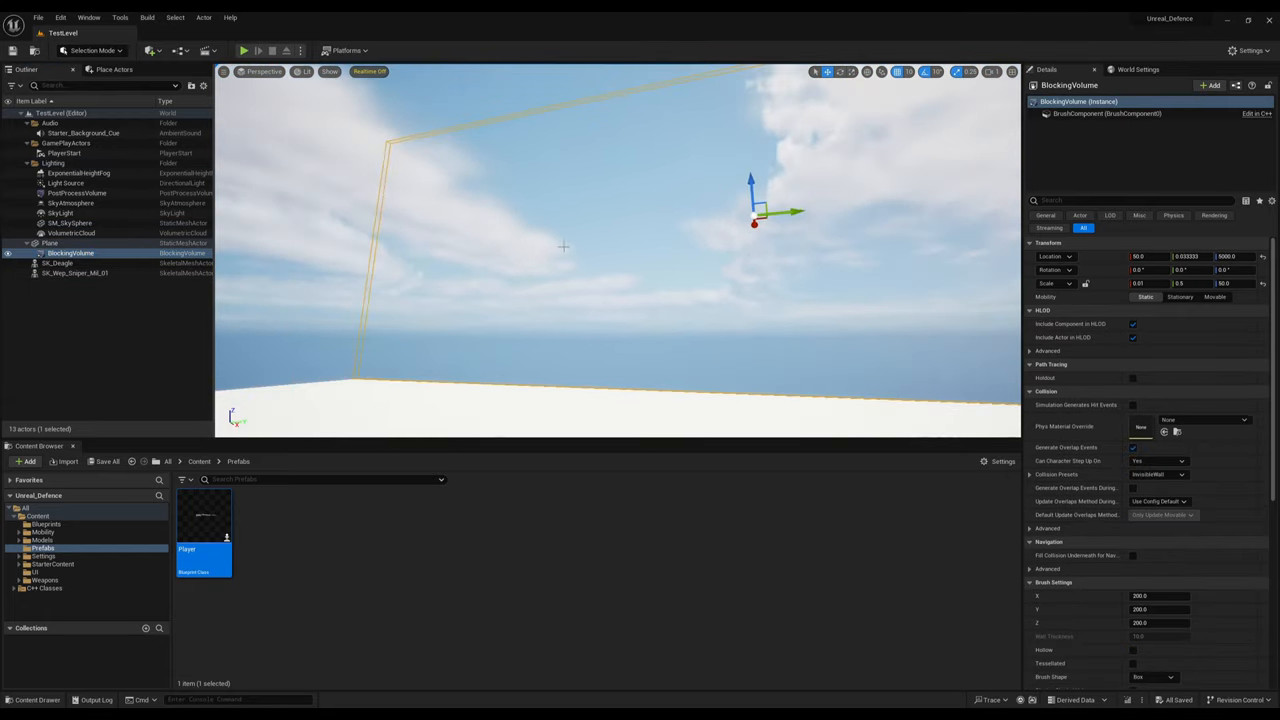
left_click(244, 50)
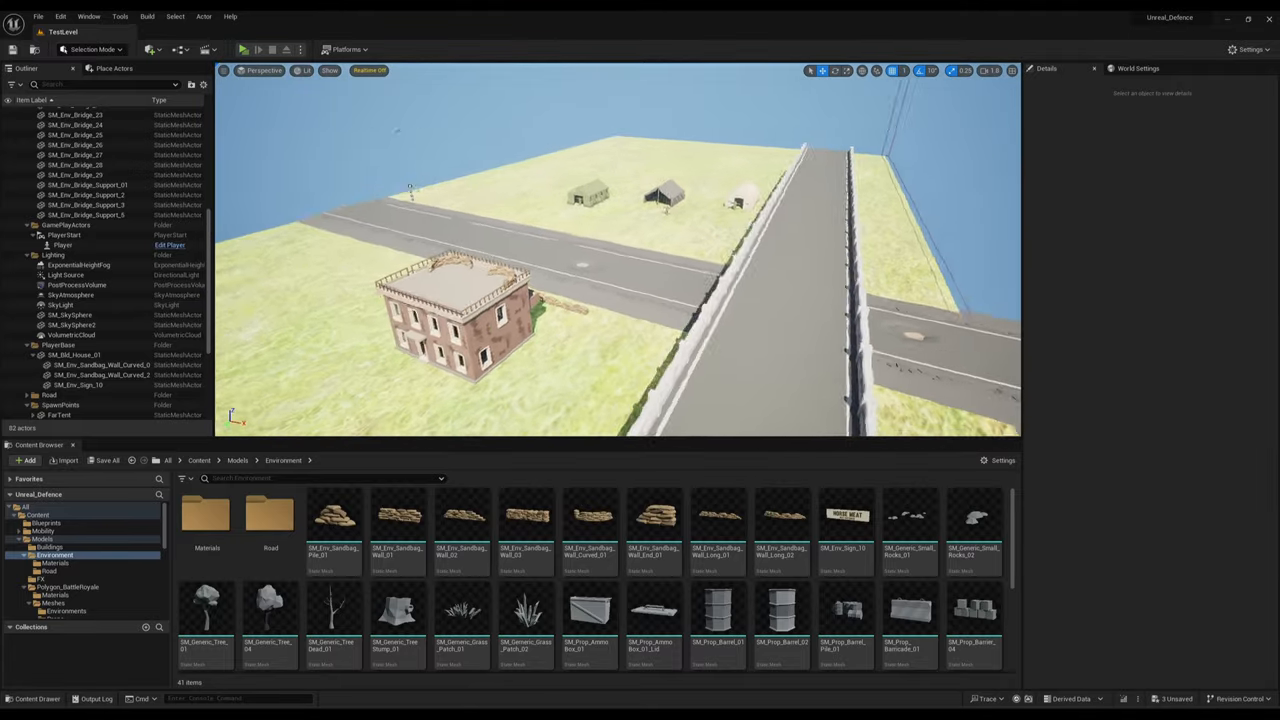
Scale up the ground Plane and set EnemySpawnPoint to SpawnActor Enemy at its own transform
left_click_drag(600, 280, 620, 200)
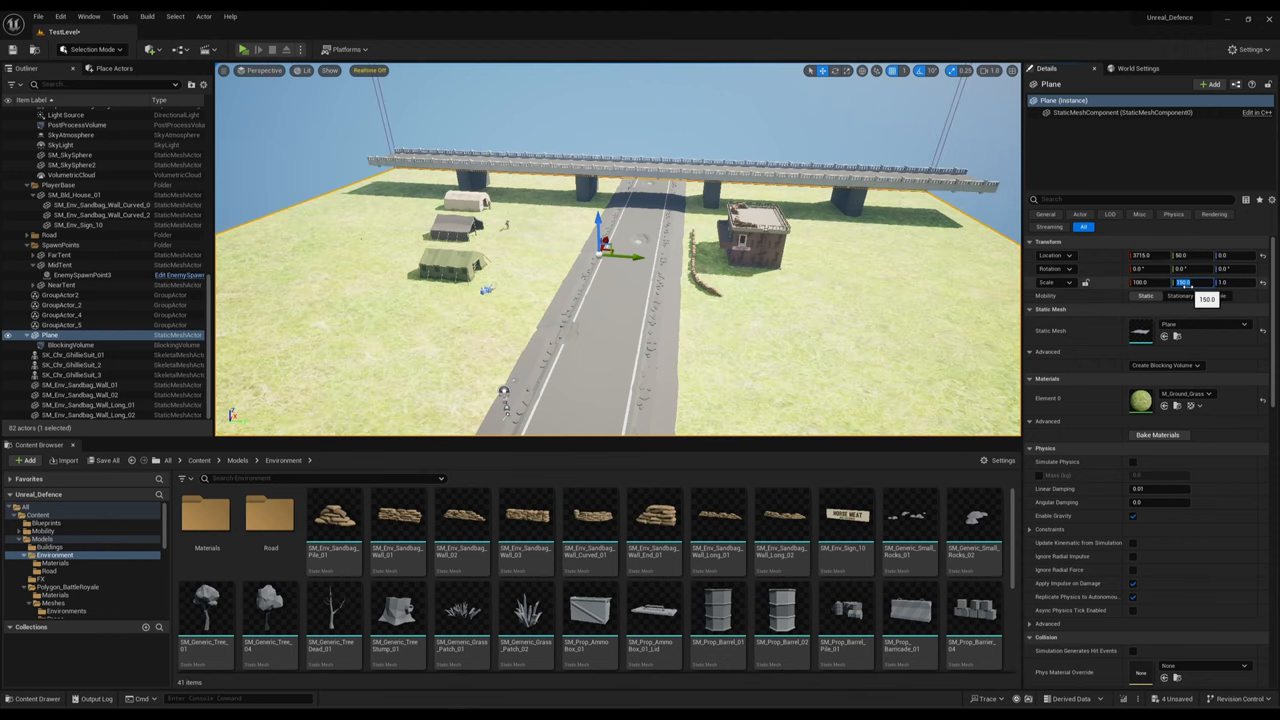
left_click(242, 48)
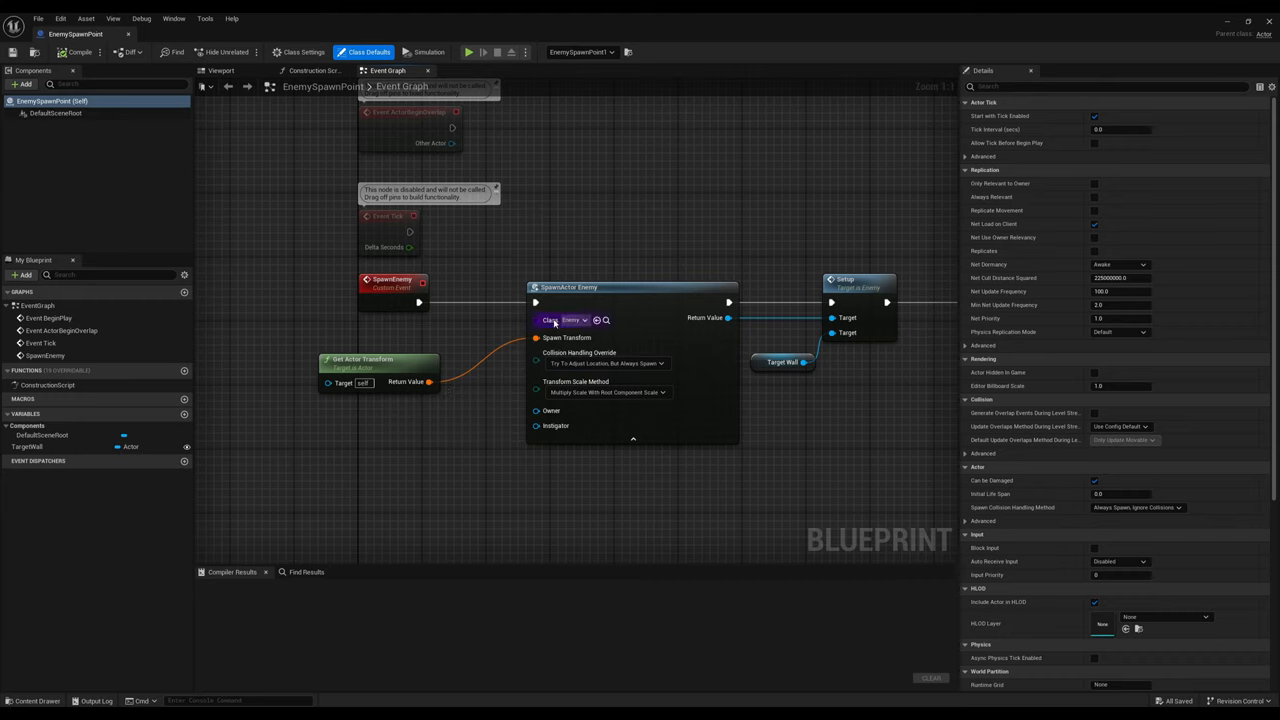
Loop Spawn Enemy through a Delay node, then view the ghillie-suited Enemy blueprint
left_click(568, 320)
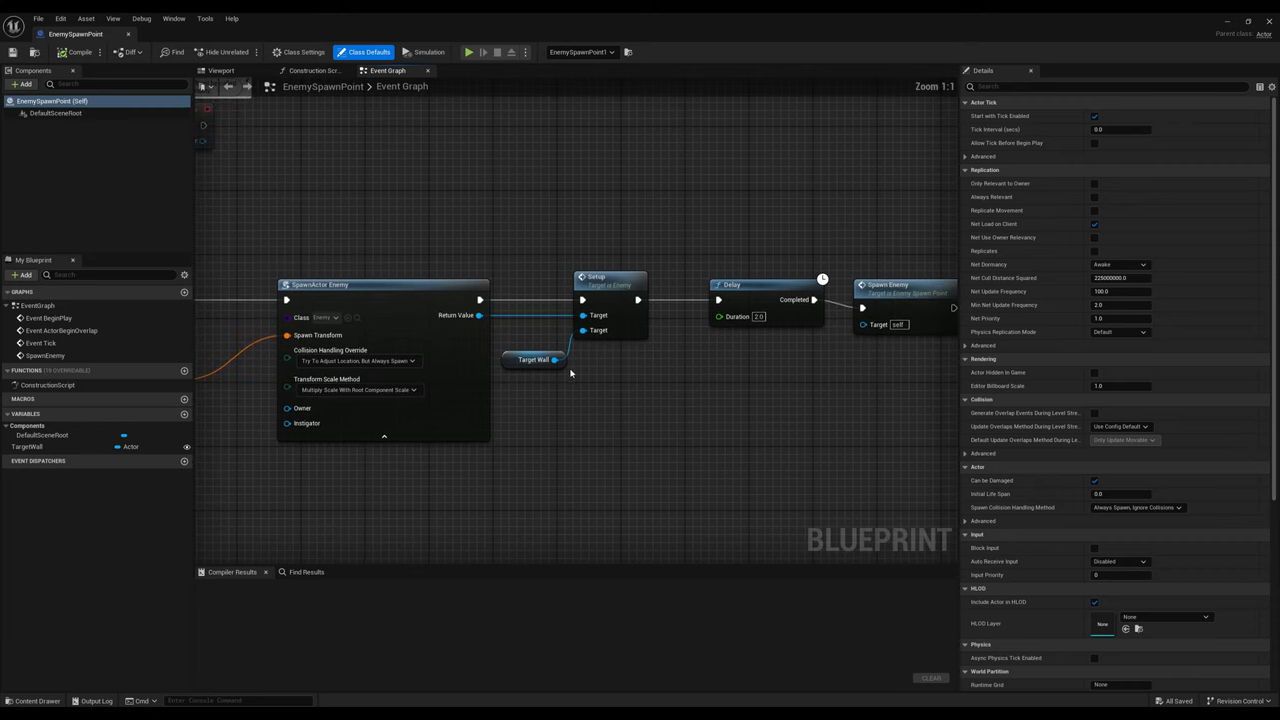
mouse_move(704, 374)
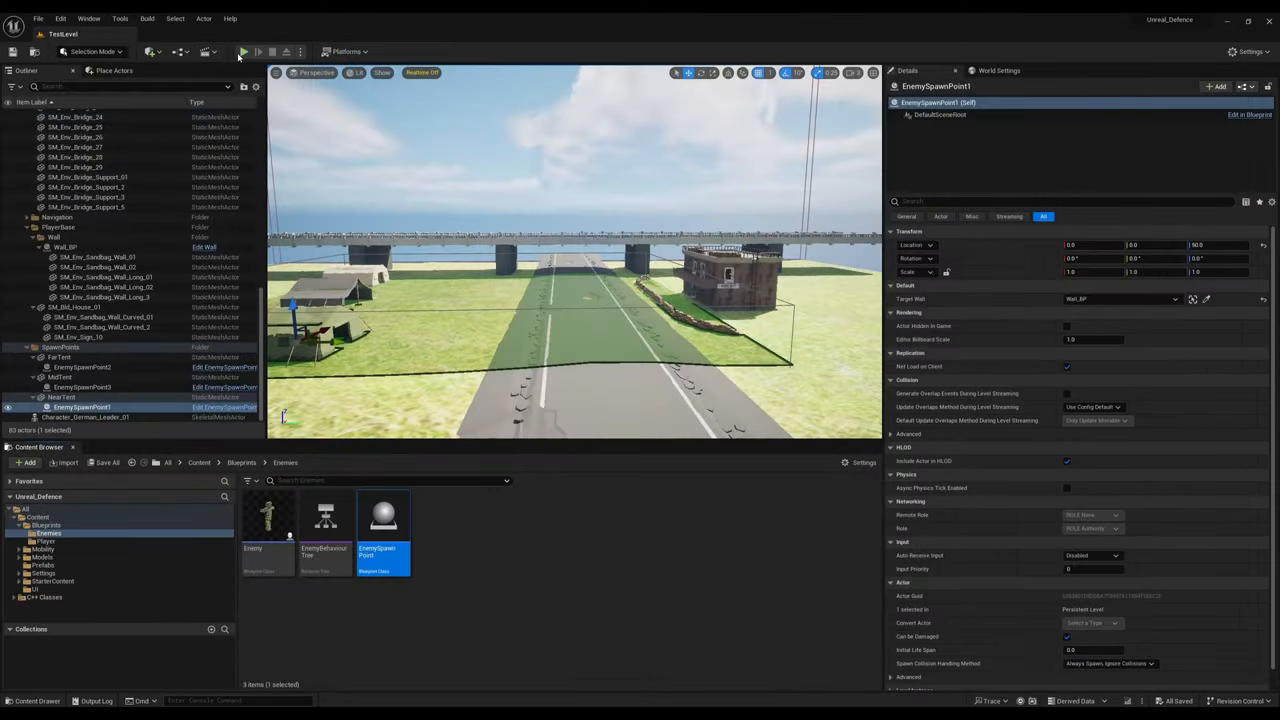
double_click(268, 516)
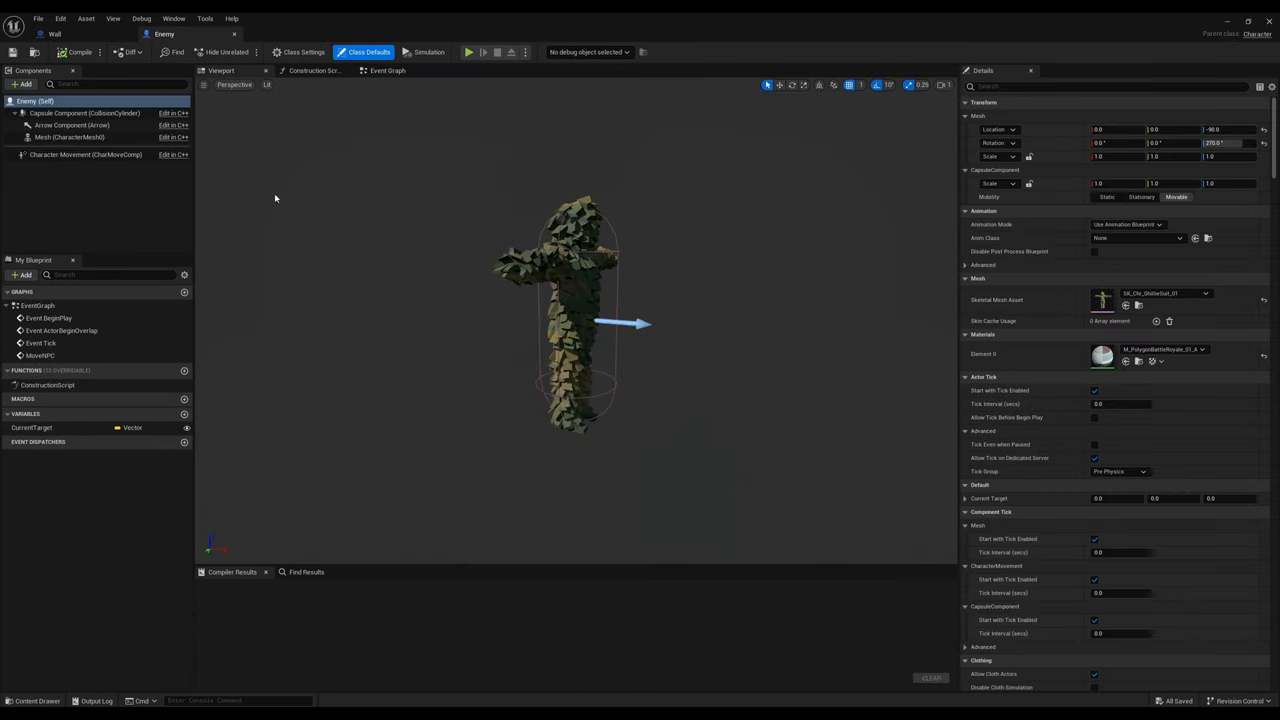
left_click(388, 70)
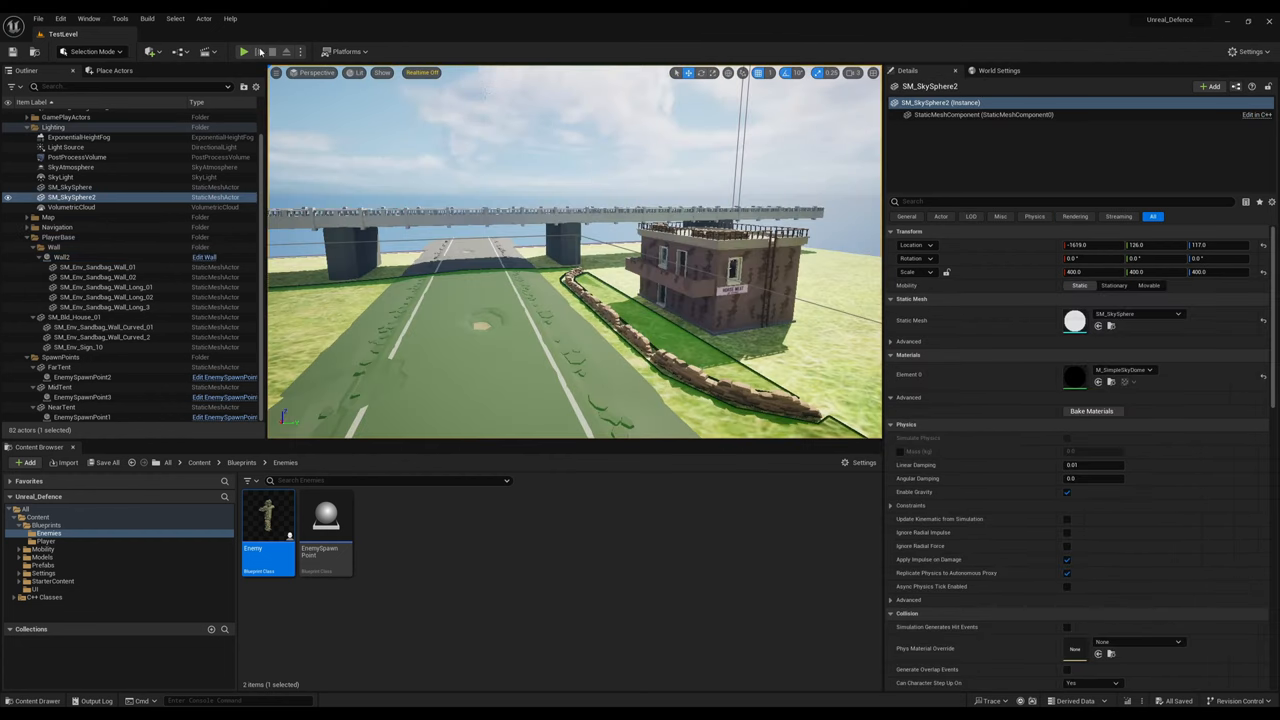
Play-test the sniper turret view, stop, and open the soldier's skeletal mesh
left_click(244, 52)
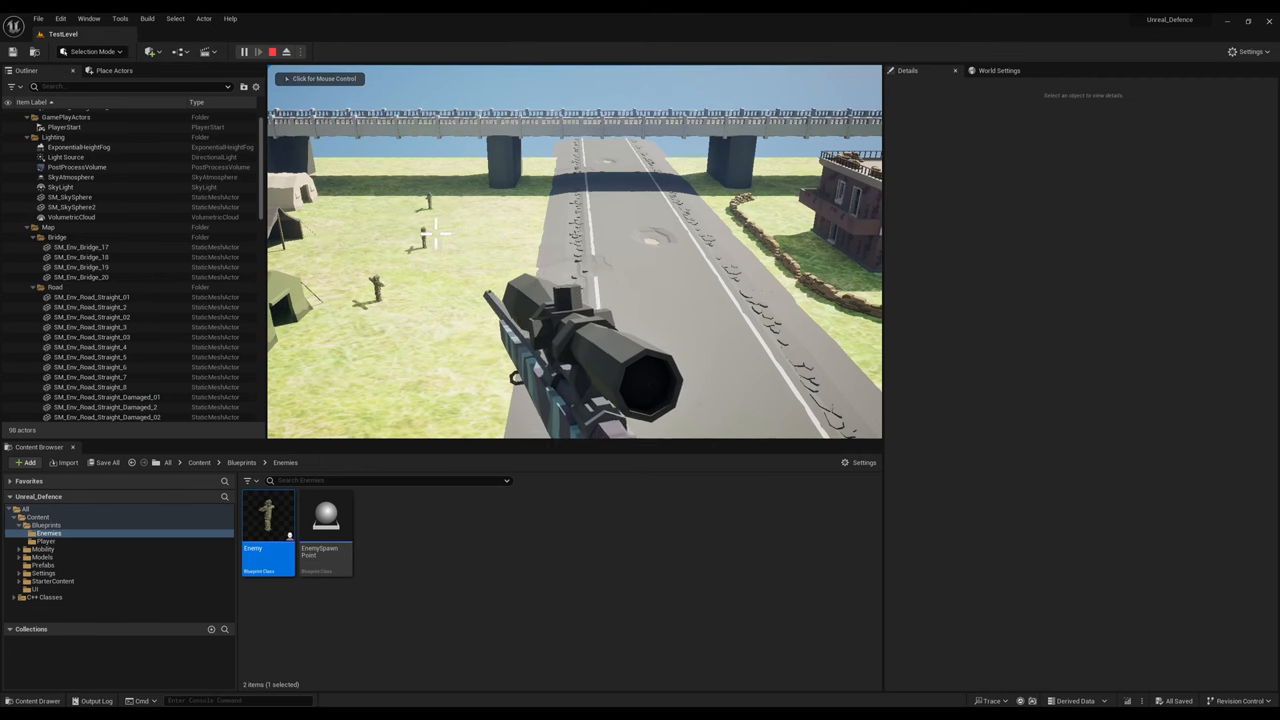
left_click(244, 52)
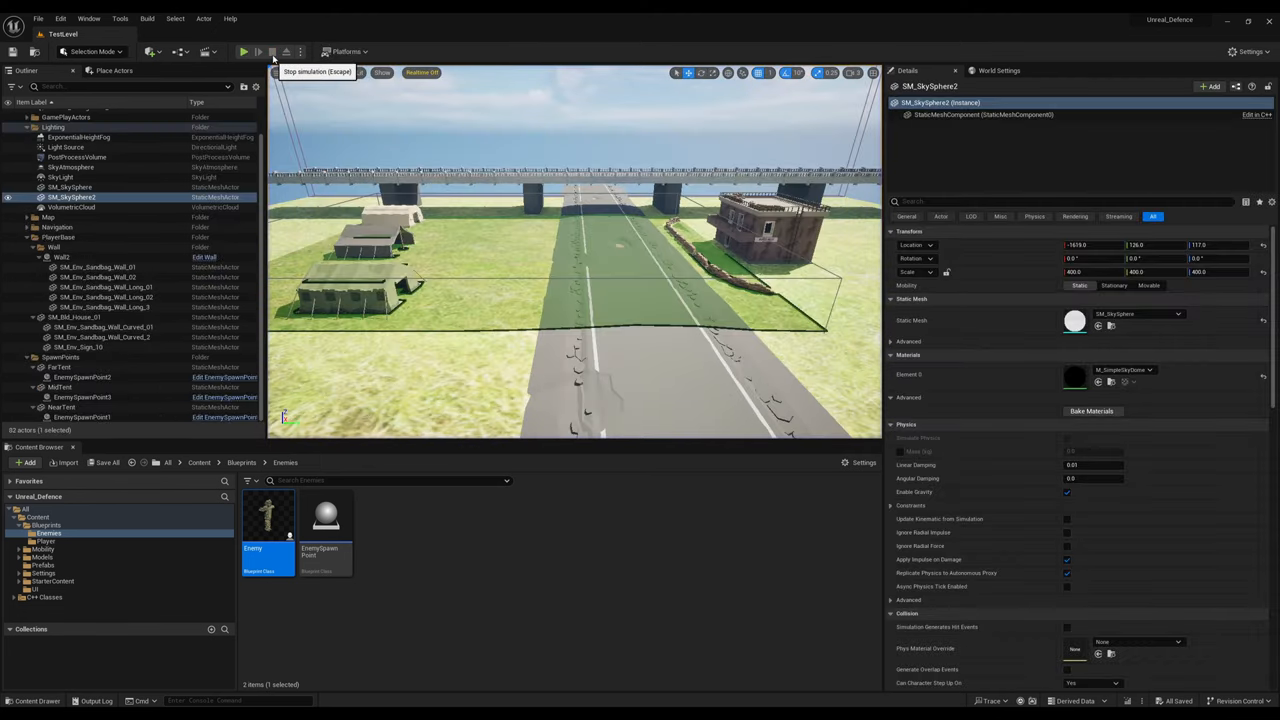
left_click(244, 52)
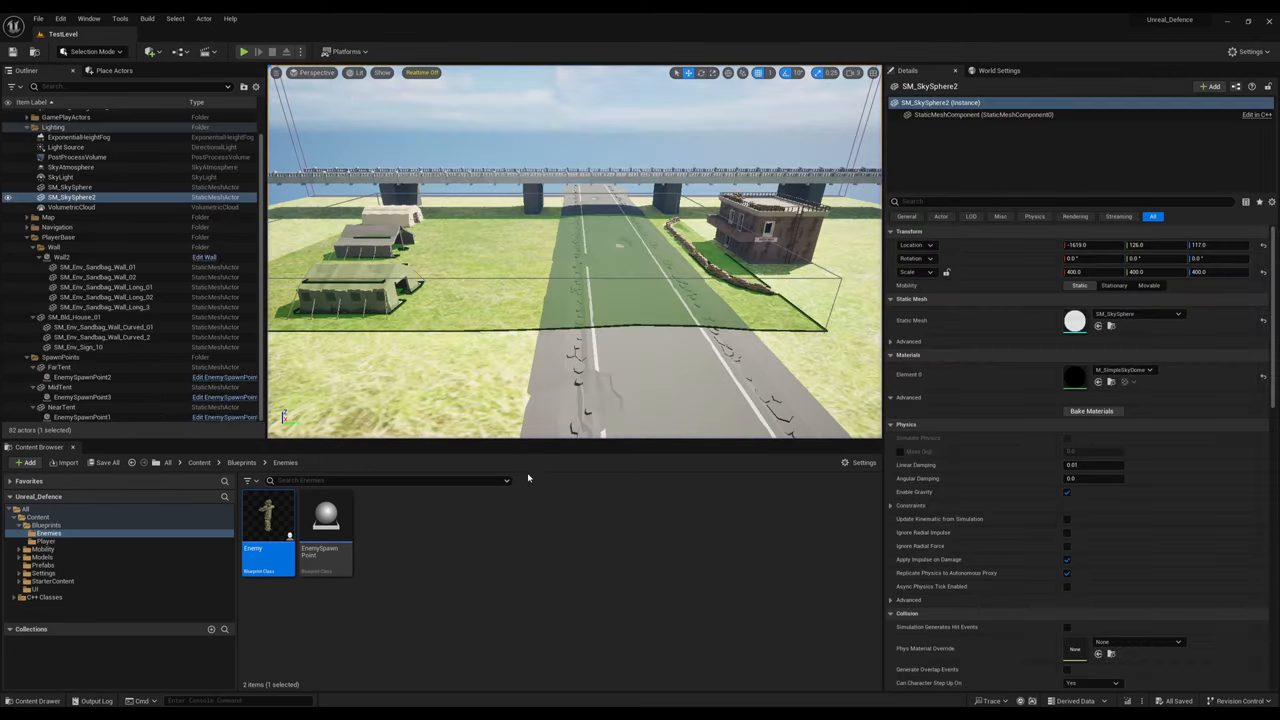
left_click(244, 52)
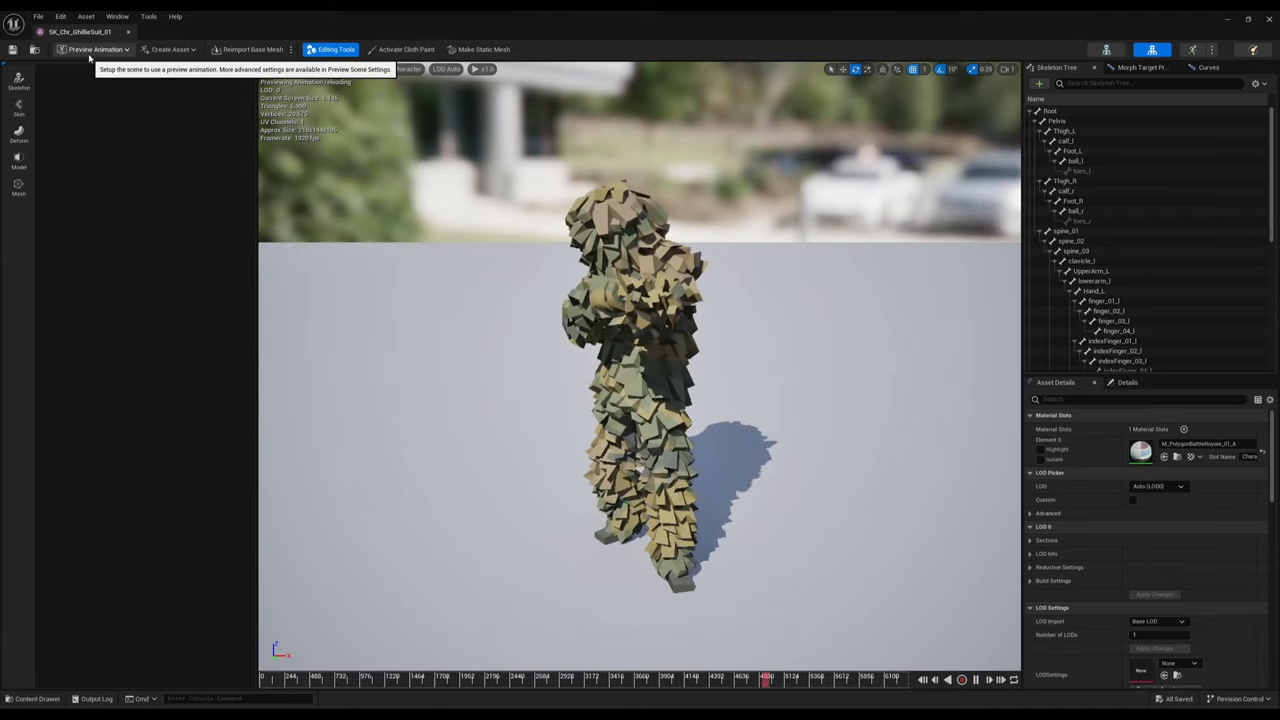
left_click(96, 48)
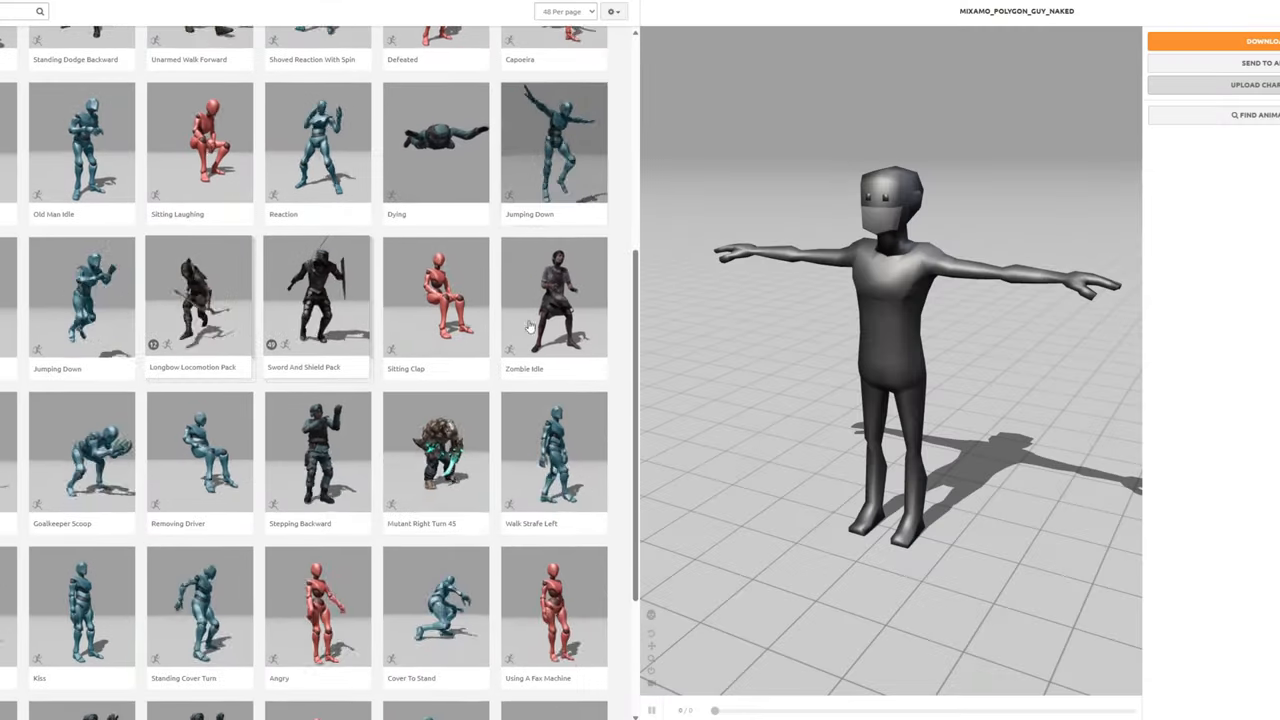
Preview Stepping Backward, then the Sword And Shield Pack on the Mixamo sample character
left_click(316, 452)
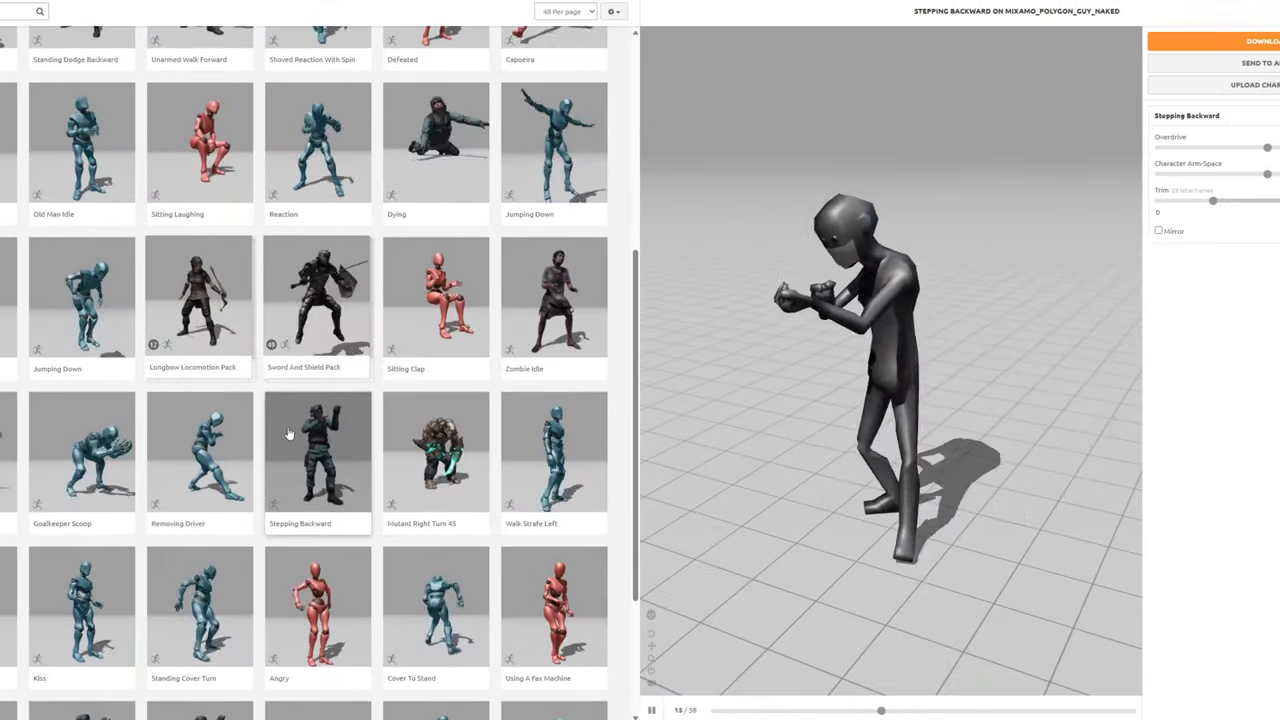
left_click(316, 296)
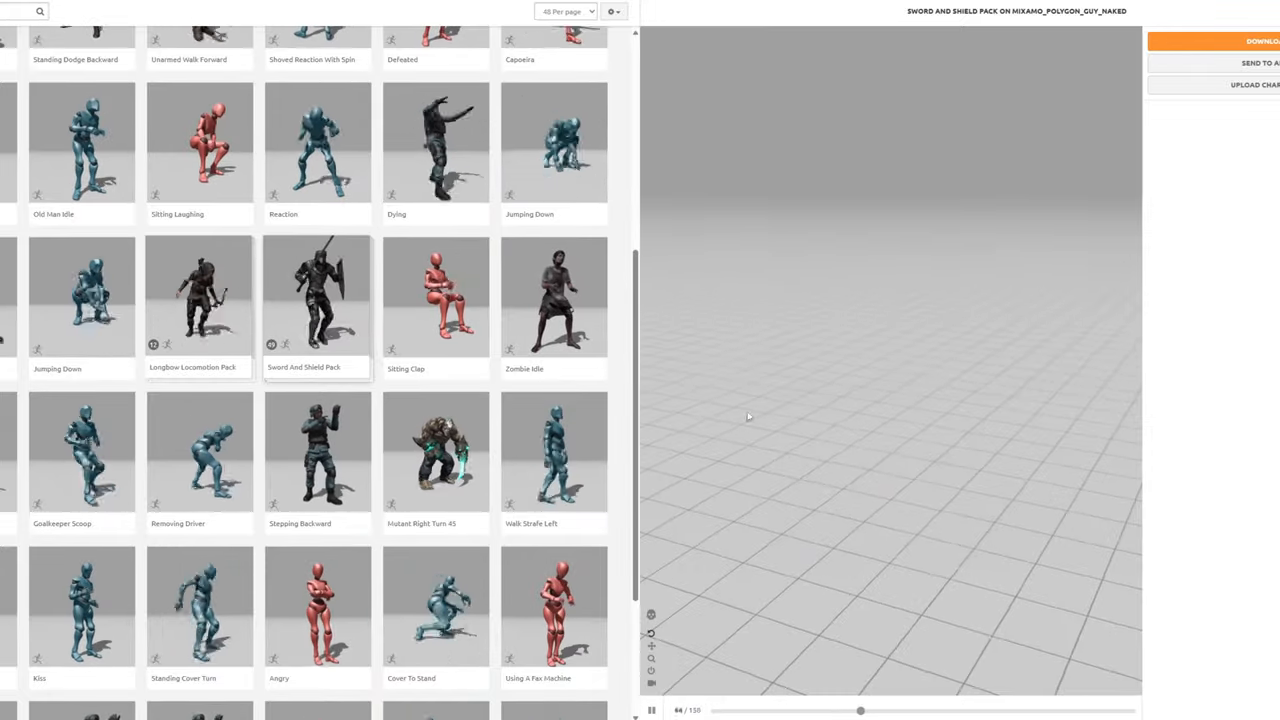
scroll("down", 3)
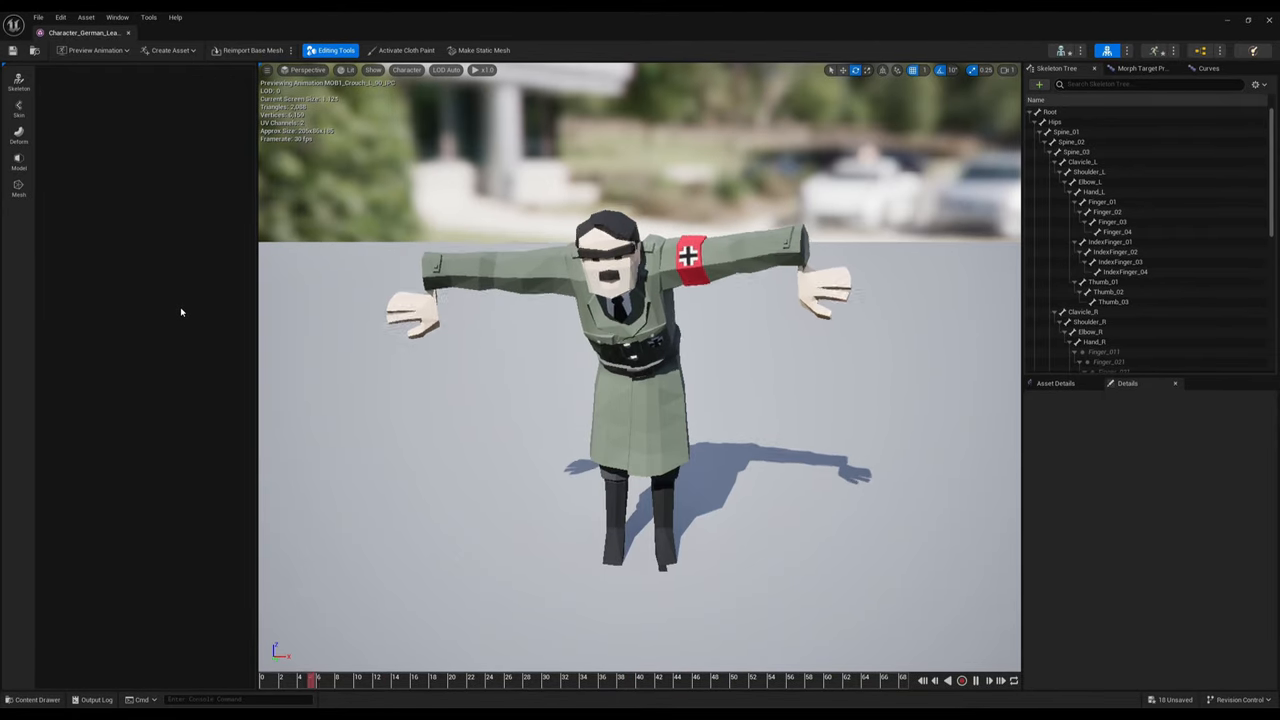
Inspect the soldier skeletal mesh's skeleton tree in the Skeletal Mesh Editor
left_click(98, 50)
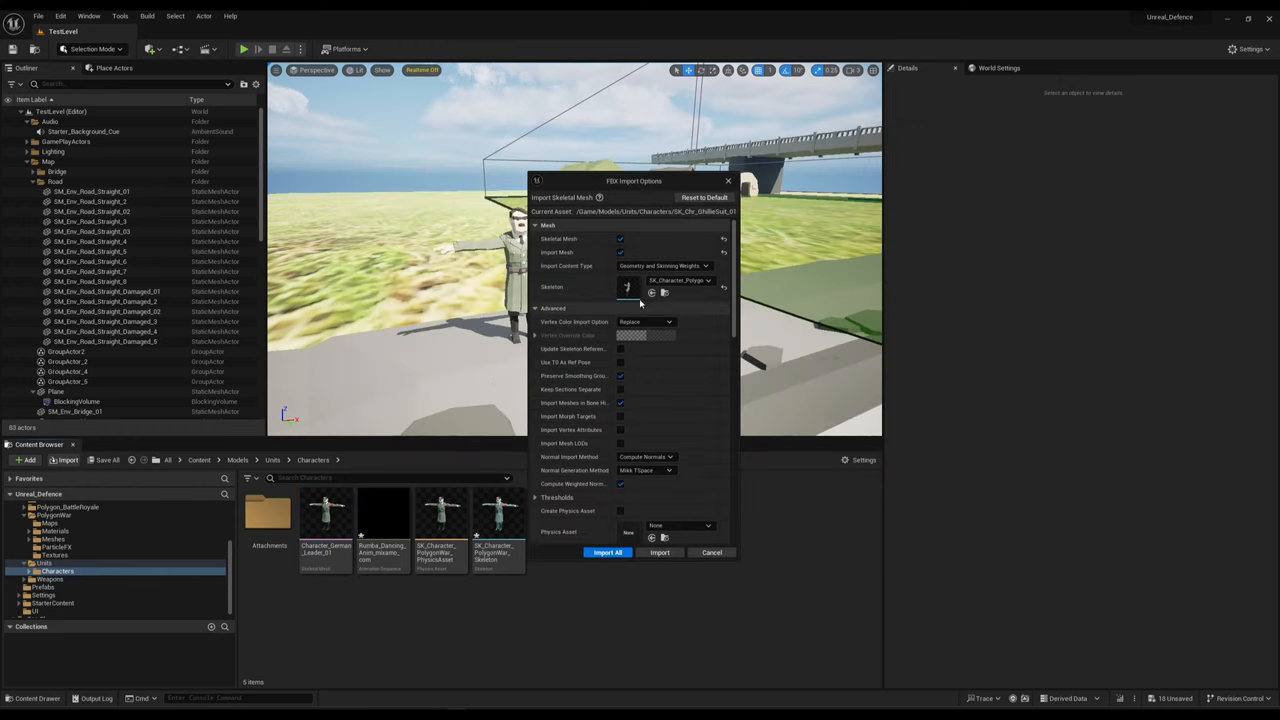
Import the character FBX with Import All, play-test the level, and preview a soldier animation
left_click(708, 280)
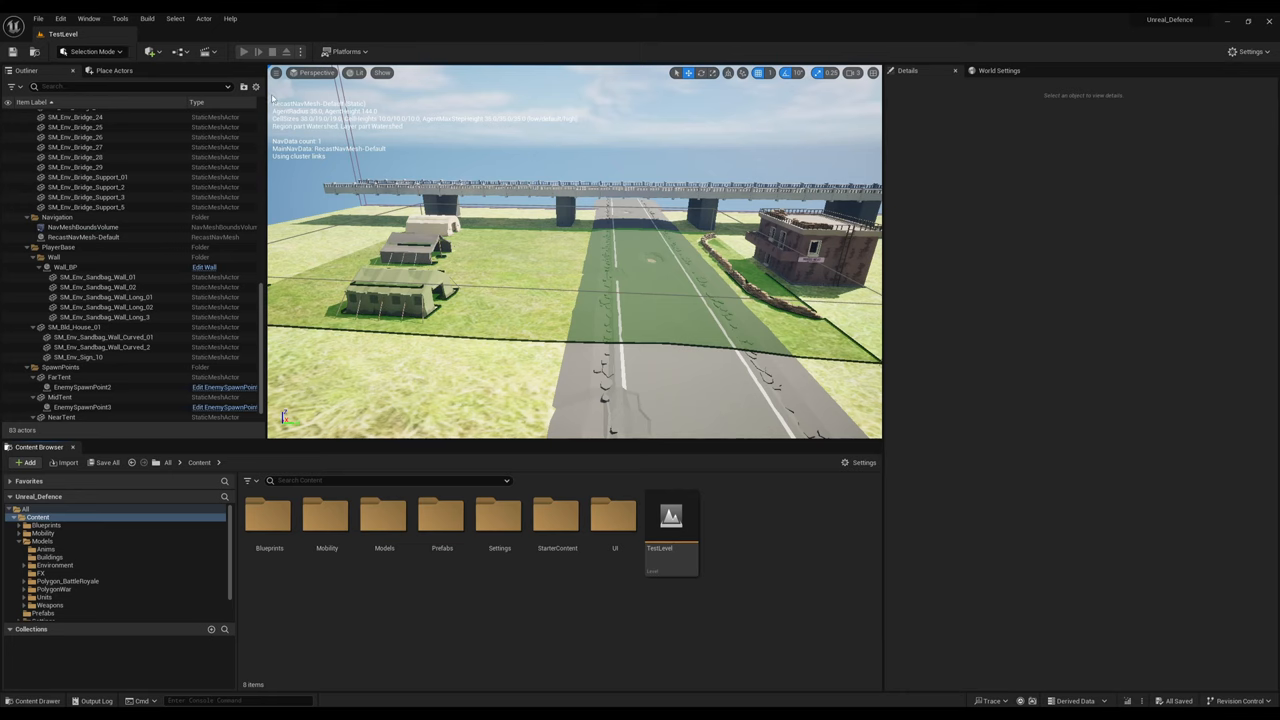
left_click(244, 52)
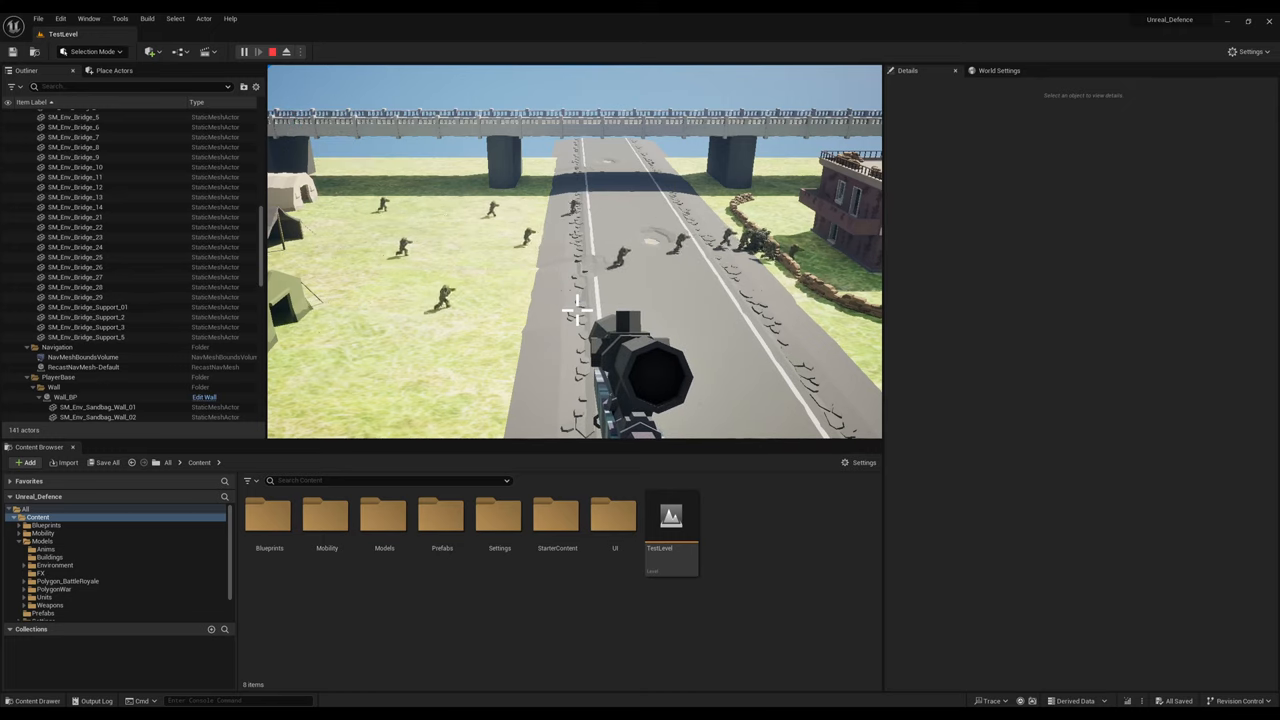
double_click(1070, 536)
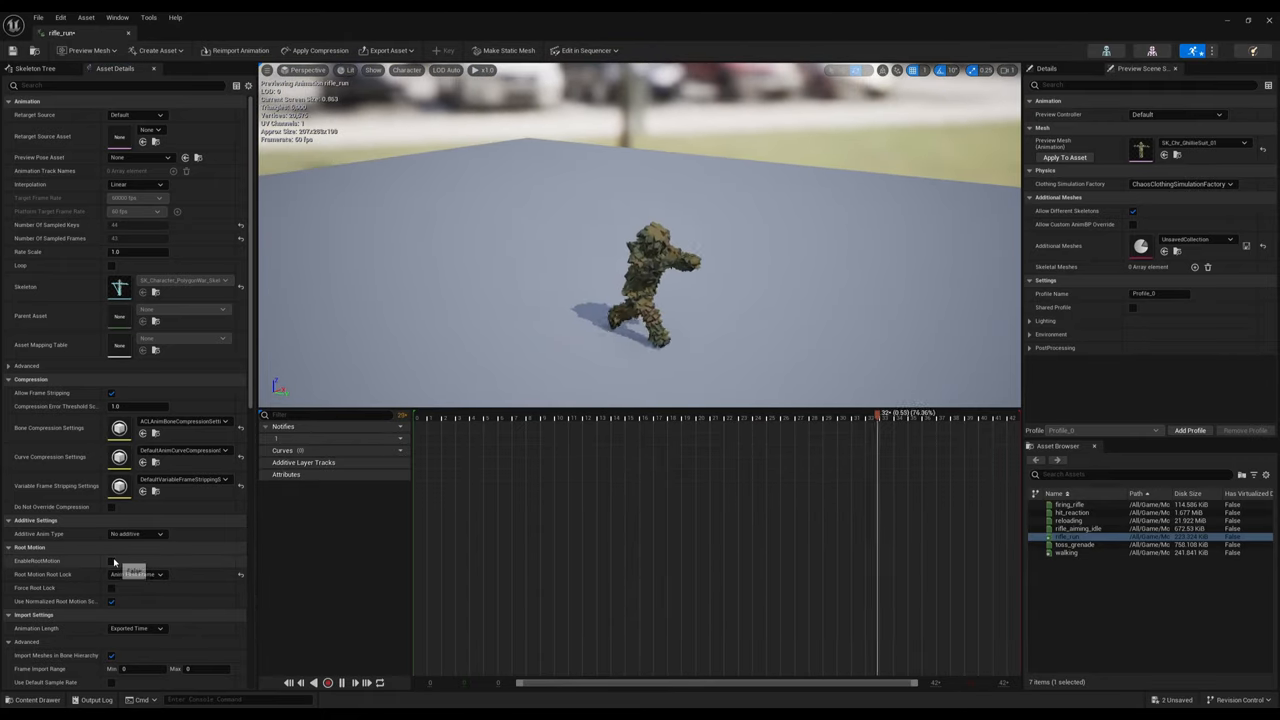
Bring up the Enemy blueprint's Event Graph with its attack animation and damage nodes
left_click(112, 560)
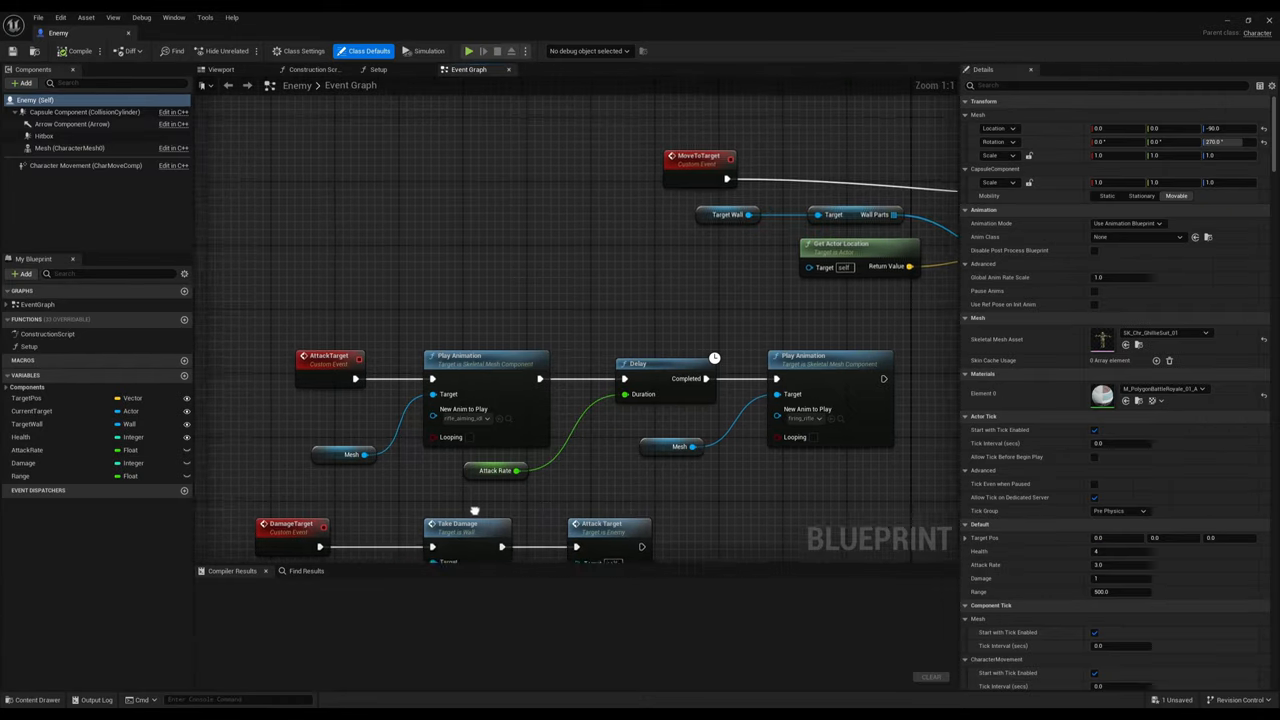
scroll("down", 3)
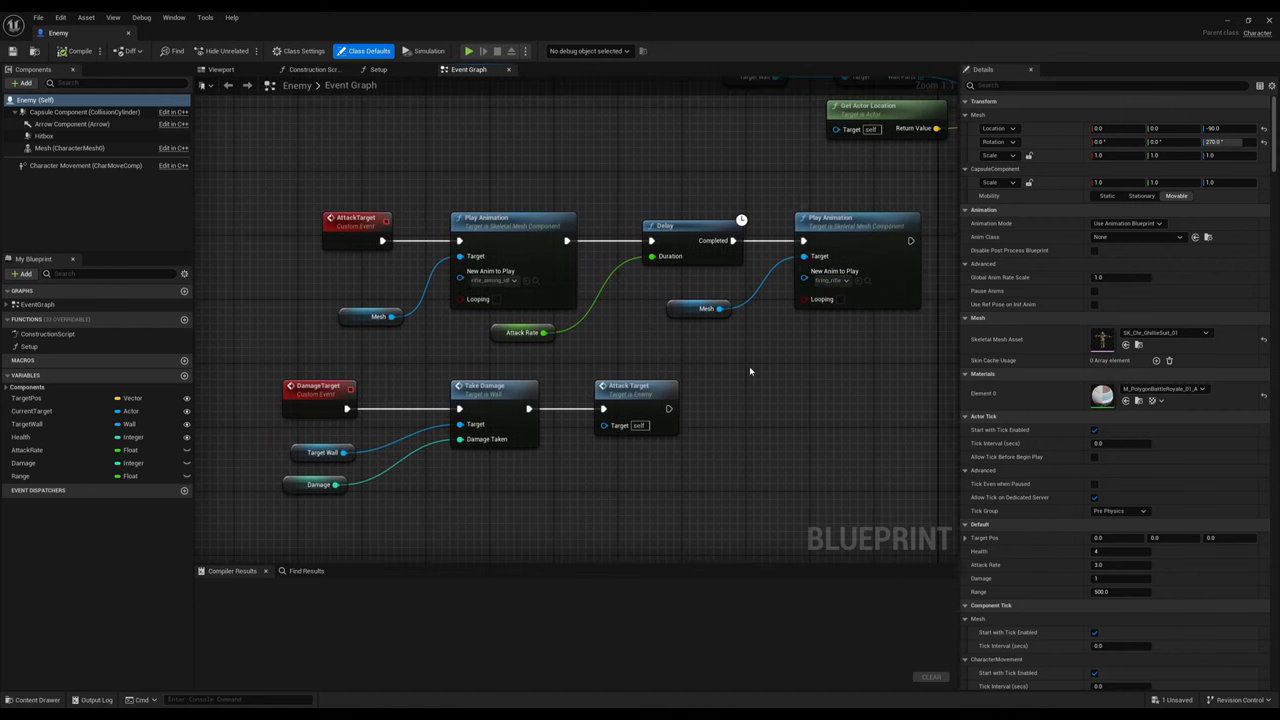
mouse_move(420, 506)
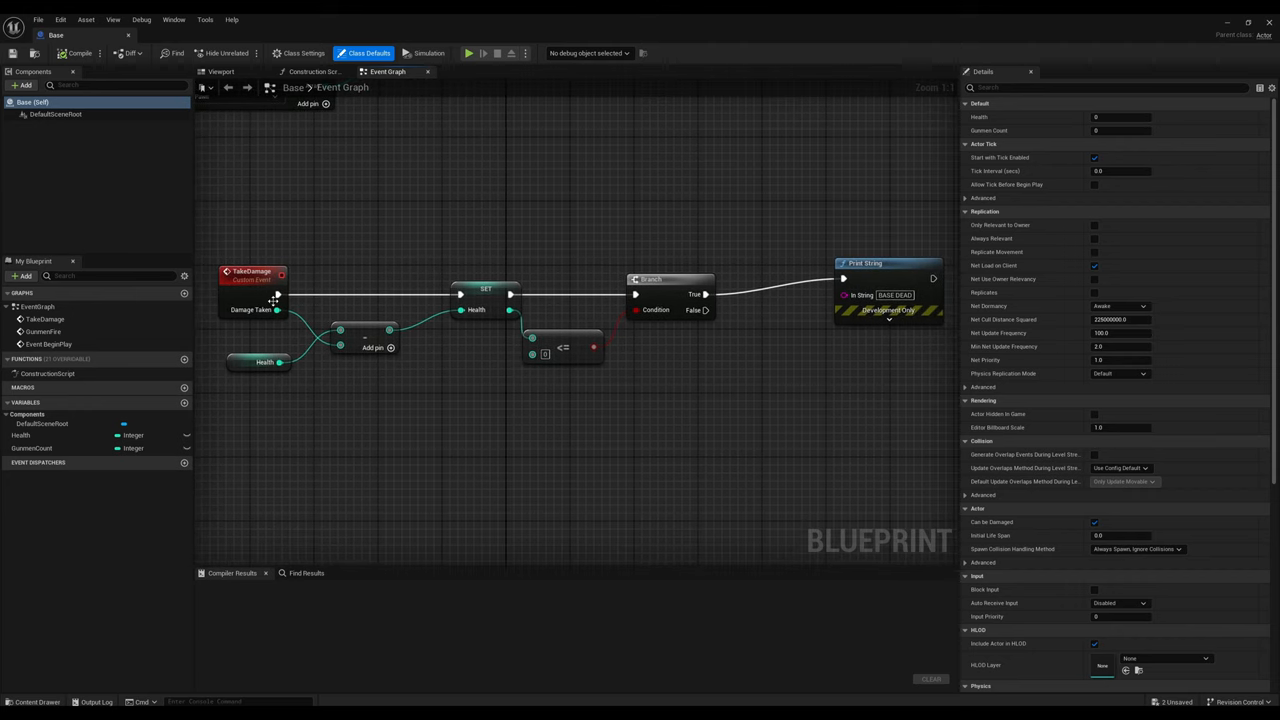
mouse_move(856, 390)
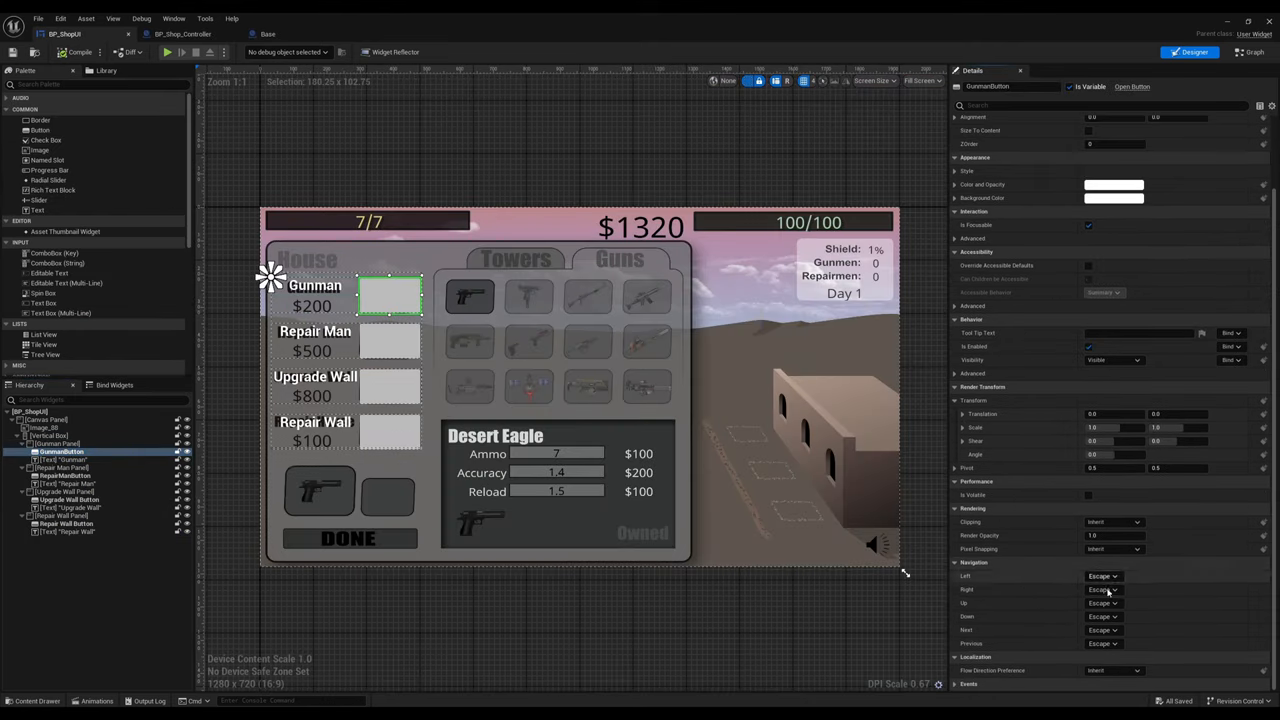
View BP_ShopUI's graph wiring gunman, repair and wall-upgrade clicks to the Shop Controller
left_click(1252, 52)
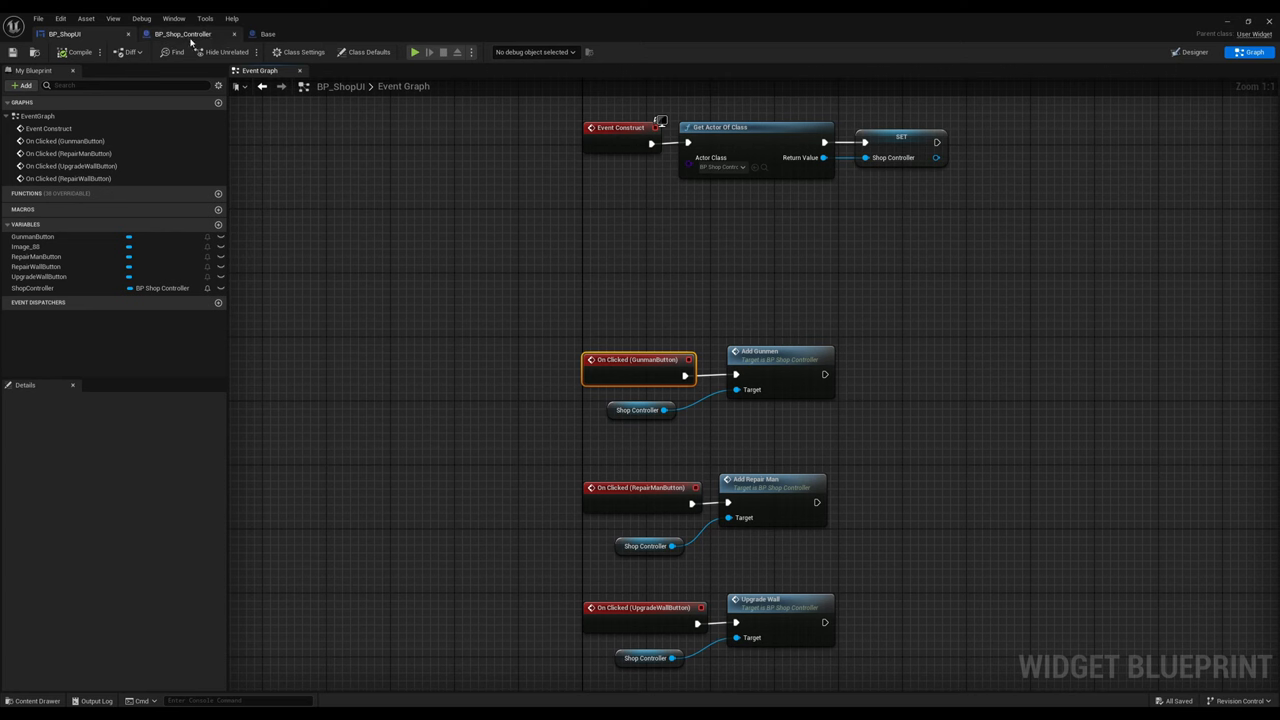
In the Enemy graph, have death call Earn Money on BP_Shop_Controller with Money Earned 100
left_click(180, 32)
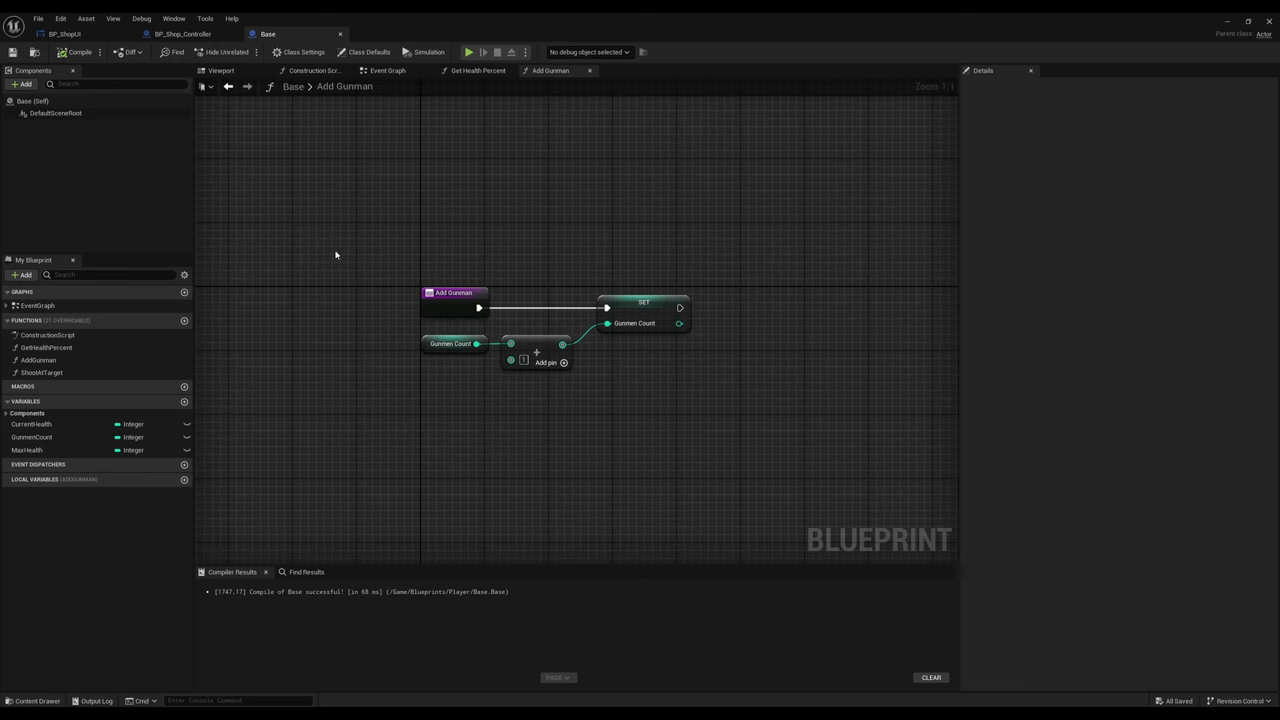
left_click(468, 52)
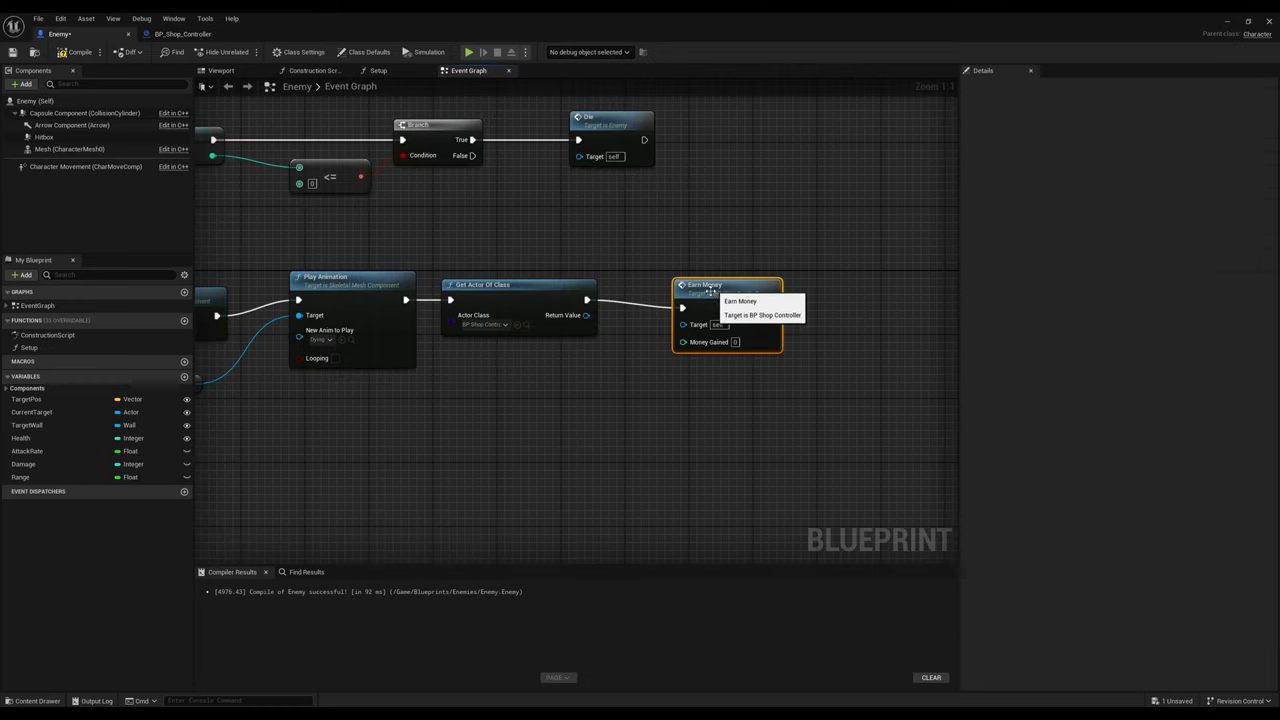
type("100")
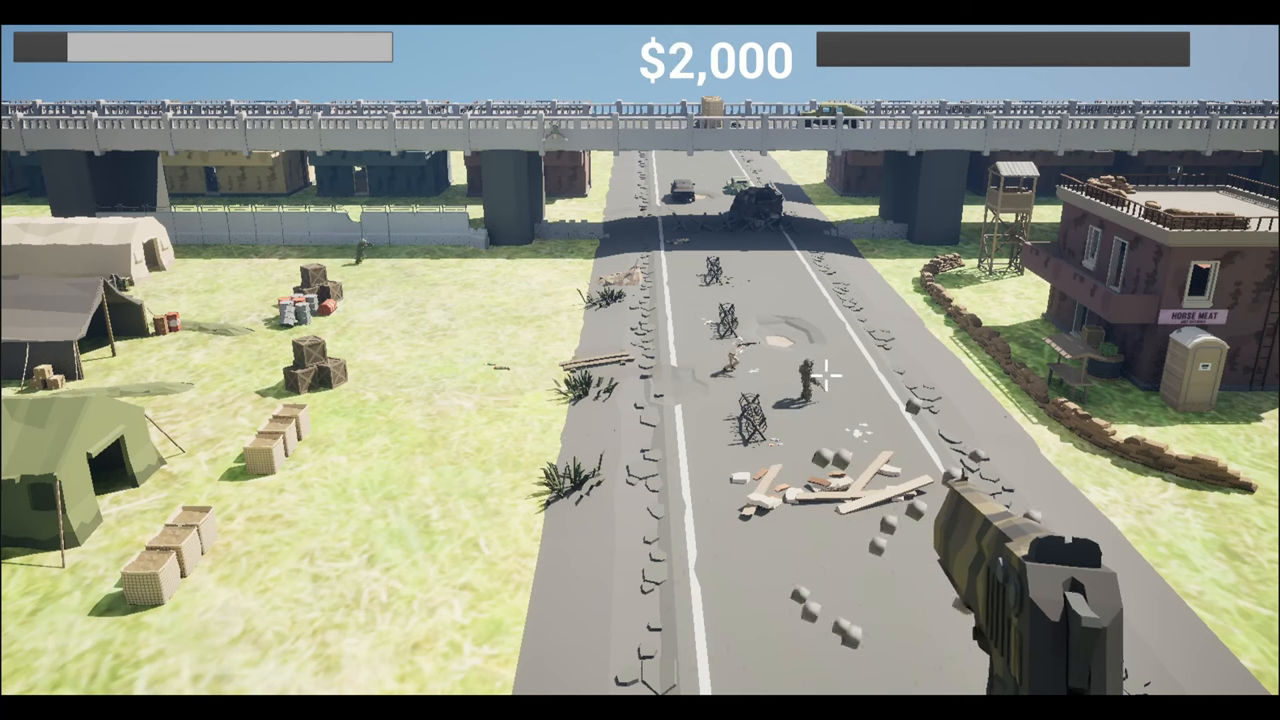
Shoot two advancing enemies on the road to raise money to $2,500
left_click(828, 370)
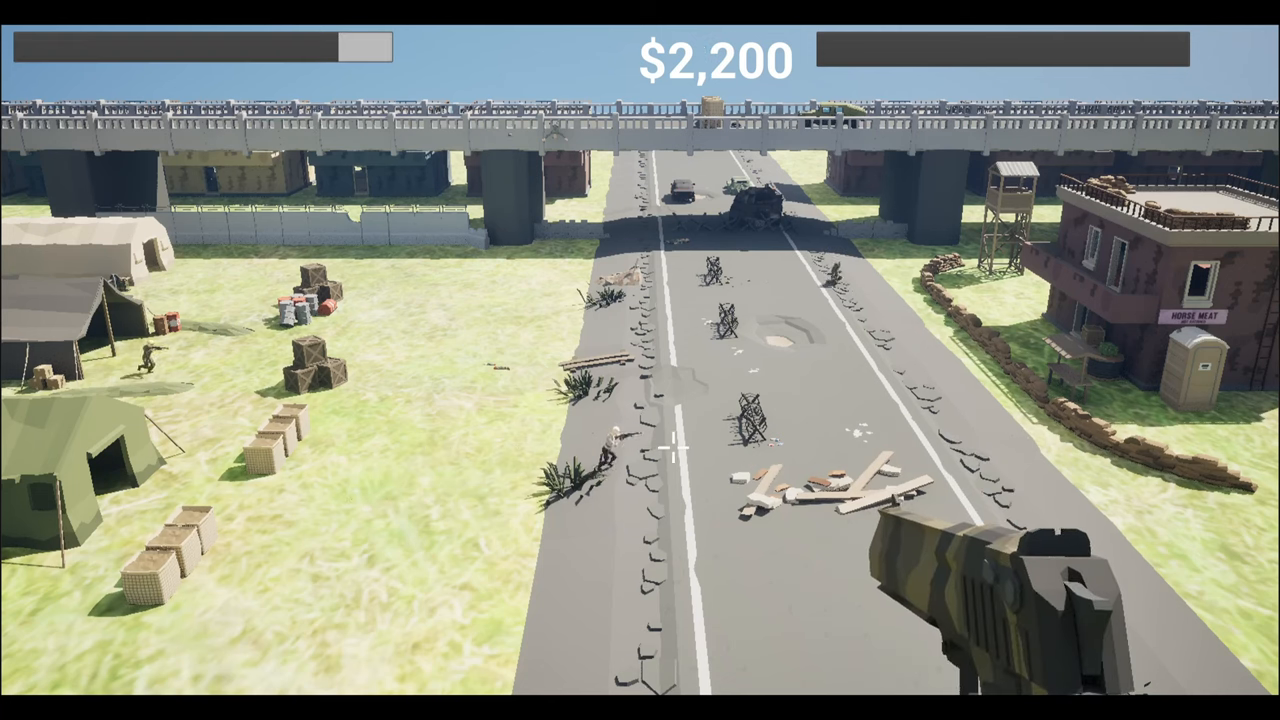
left_click(670, 444)
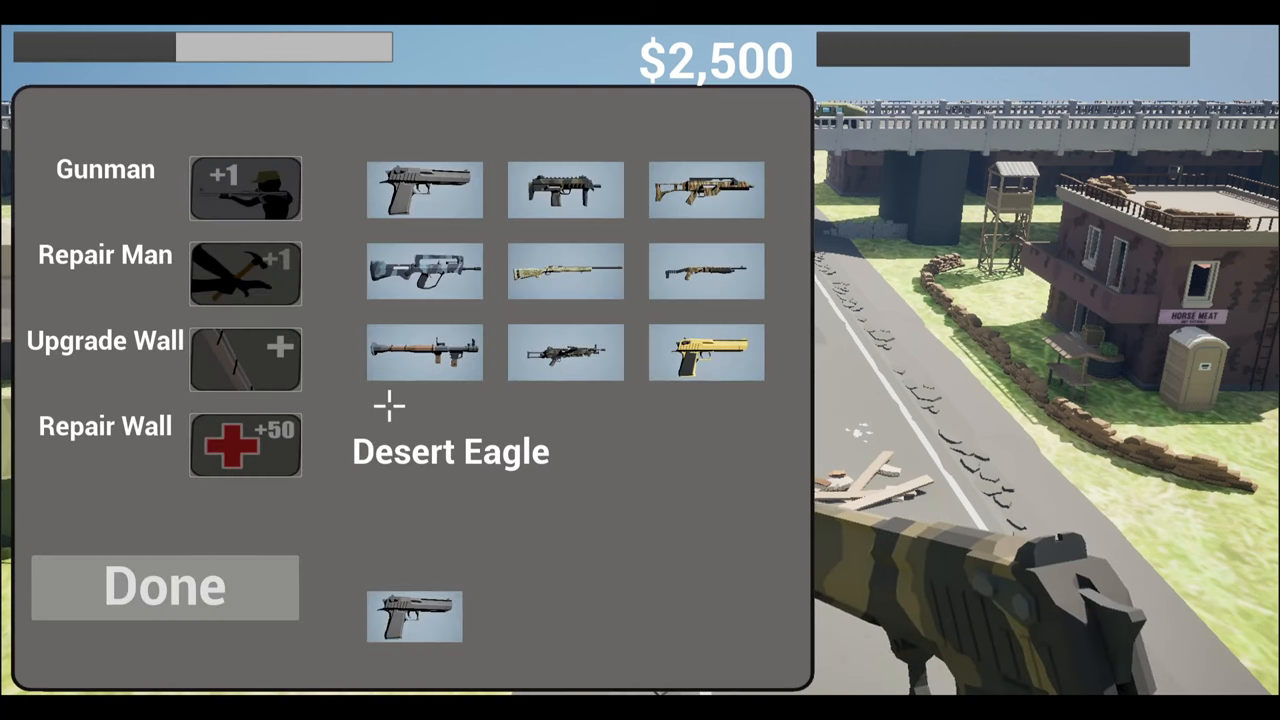
Buy a heavier gun and a Gunman +1, close the shop, and shoot enemies to rebuild money
left_click(244, 188)
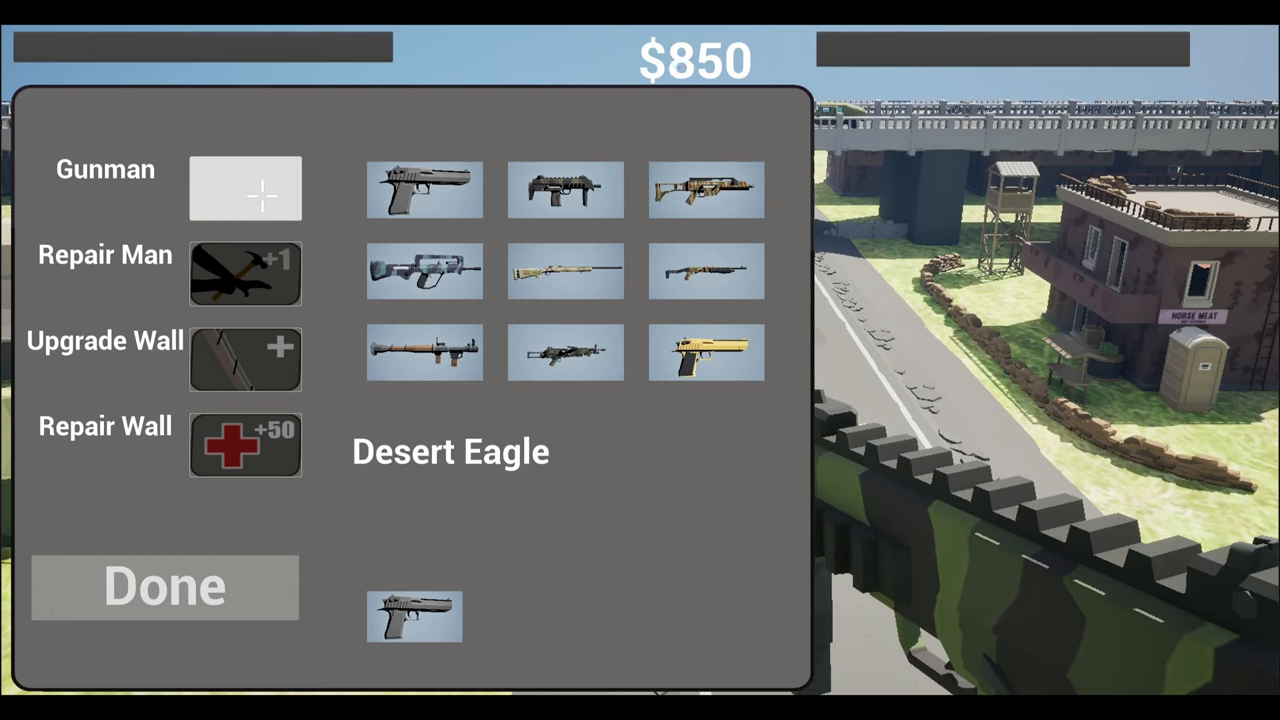
left_click(244, 188)
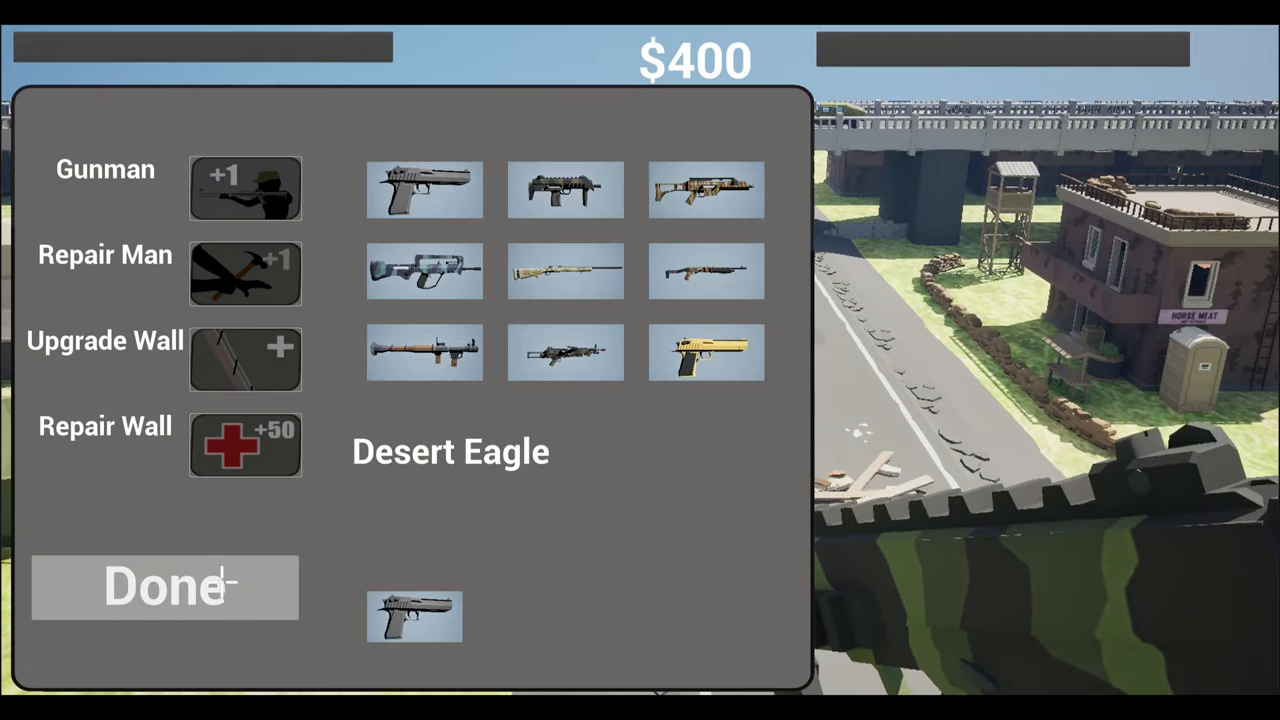
left_click(164, 588)
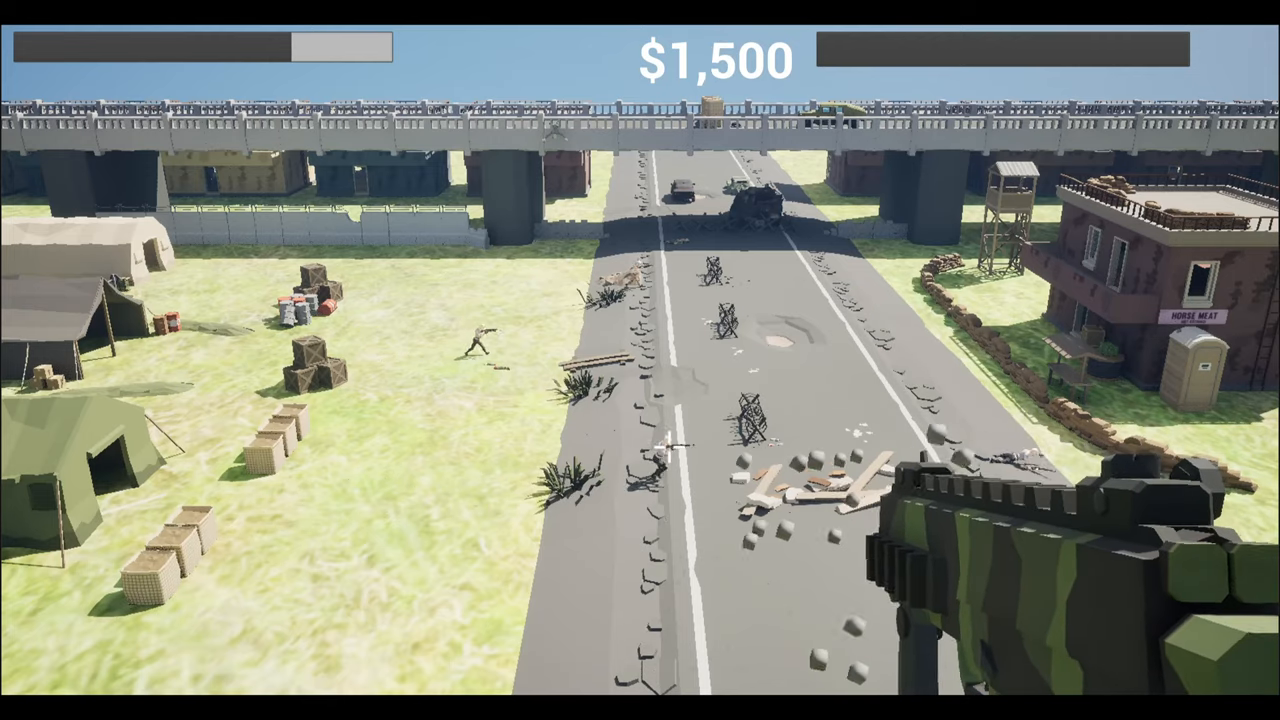
left_click(844, 276)
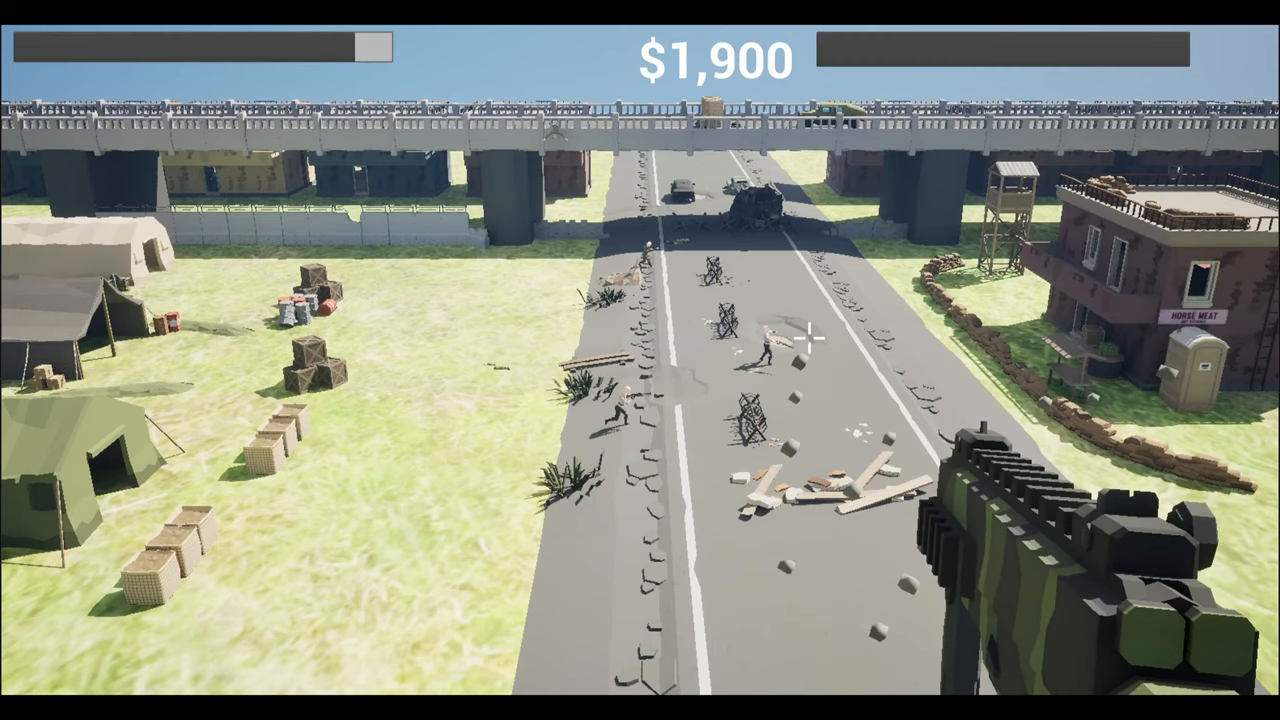
left_click(804, 336)
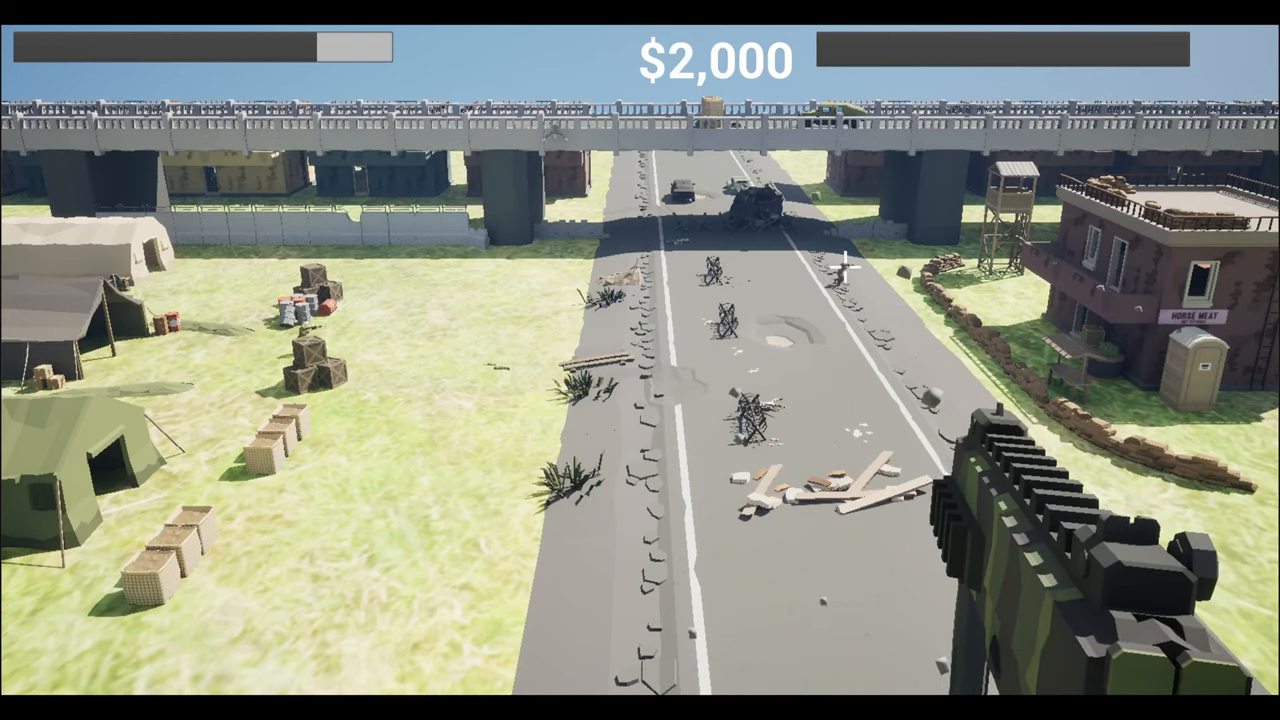